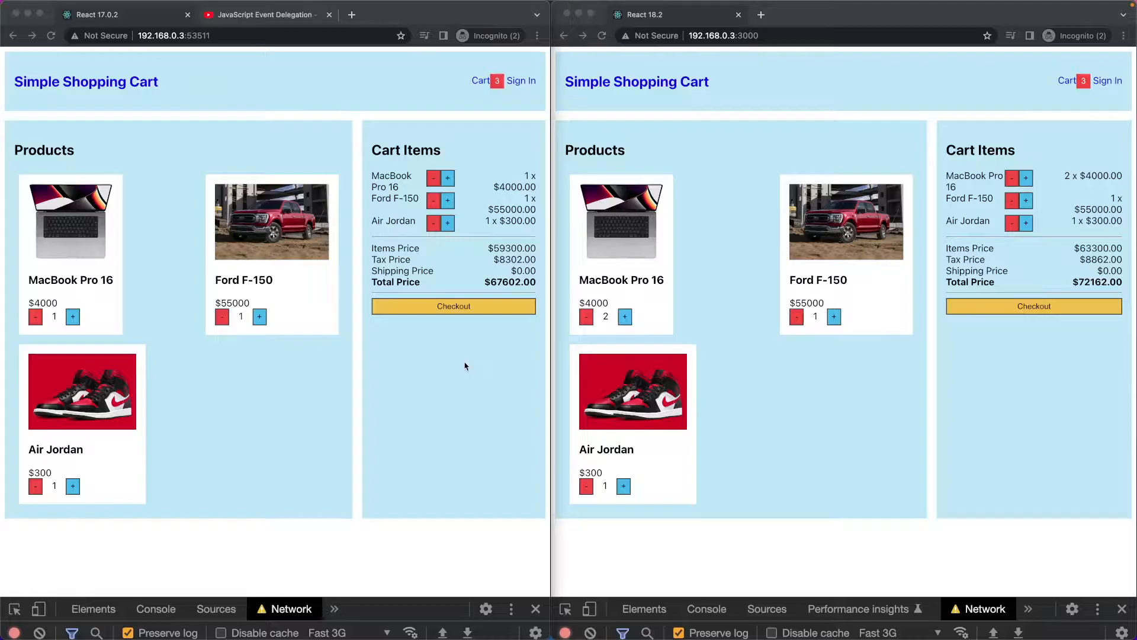
mouse_move(784, 356)
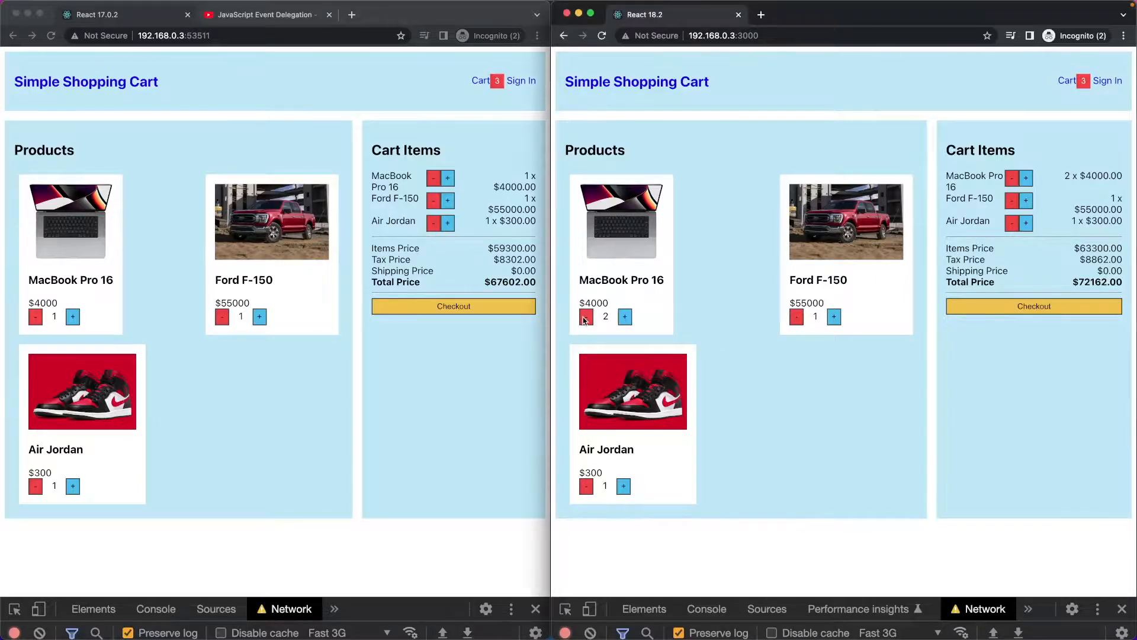
Reduce the React 18 cart's MacBook Pro 16 quantity from 2 to 1, matching the $67602.00 total.
left_click(586, 317)
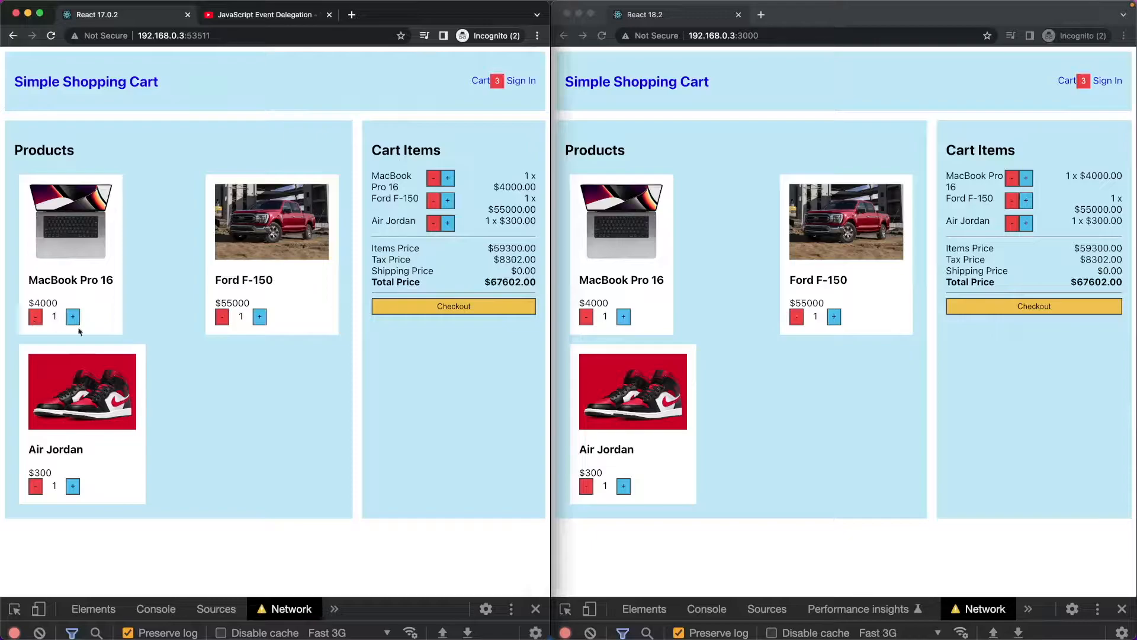
mouse_move(290, 415)
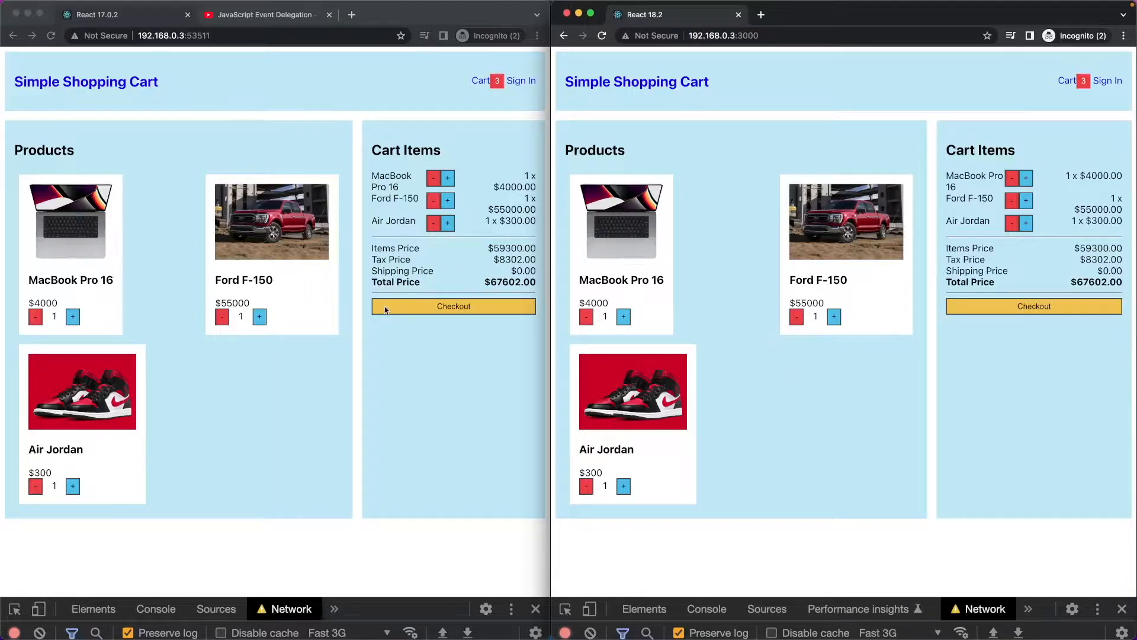
mouse_move(417, 430)
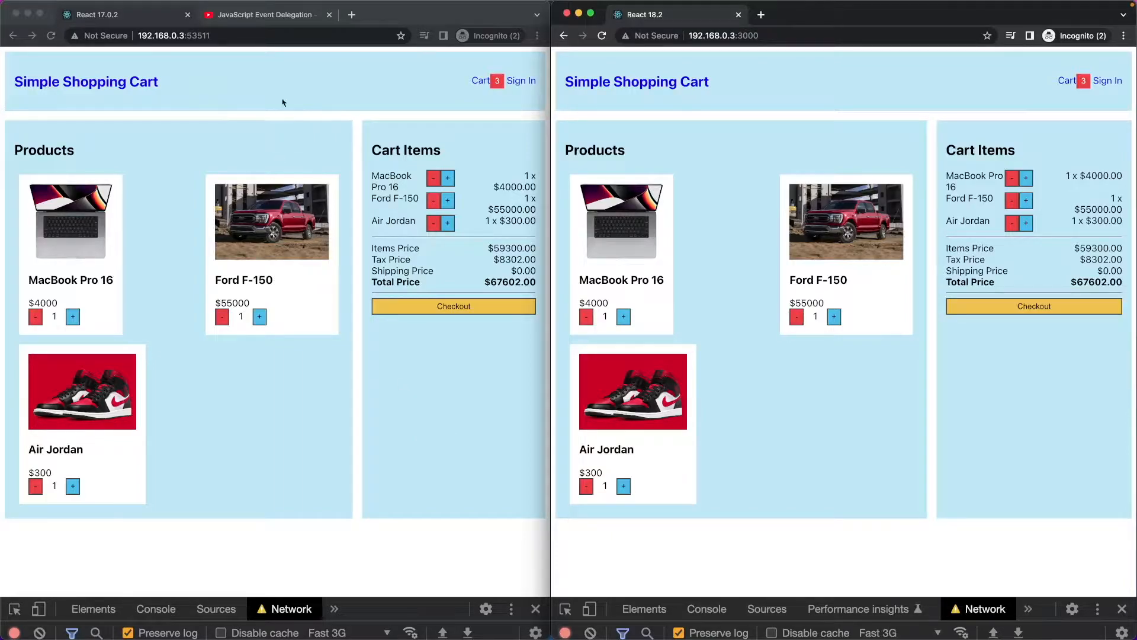
Bring up the 'JavaScript Event Delegation' YouTube tab in the left window.
left_click(267, 14)
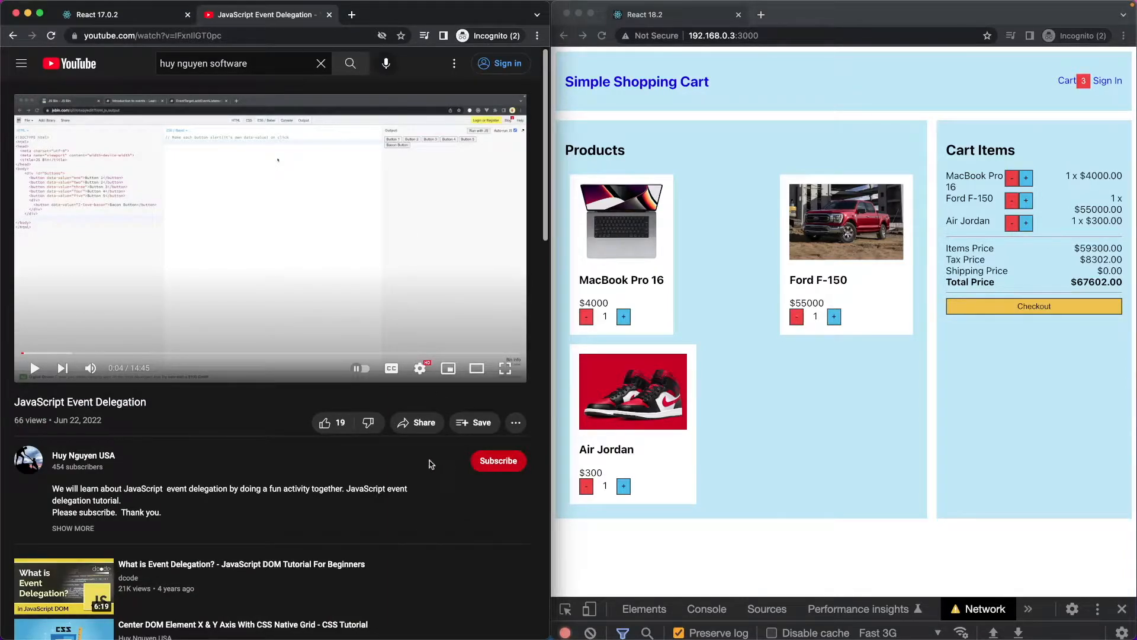
mouse_move(423, 463)
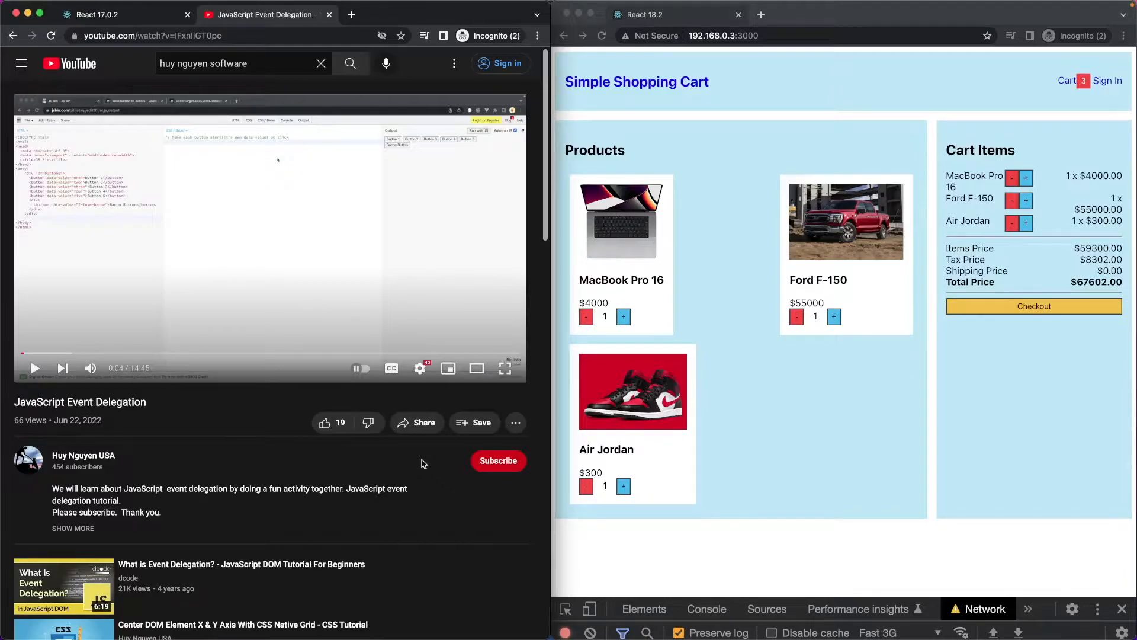
mouse_move(239, 452)
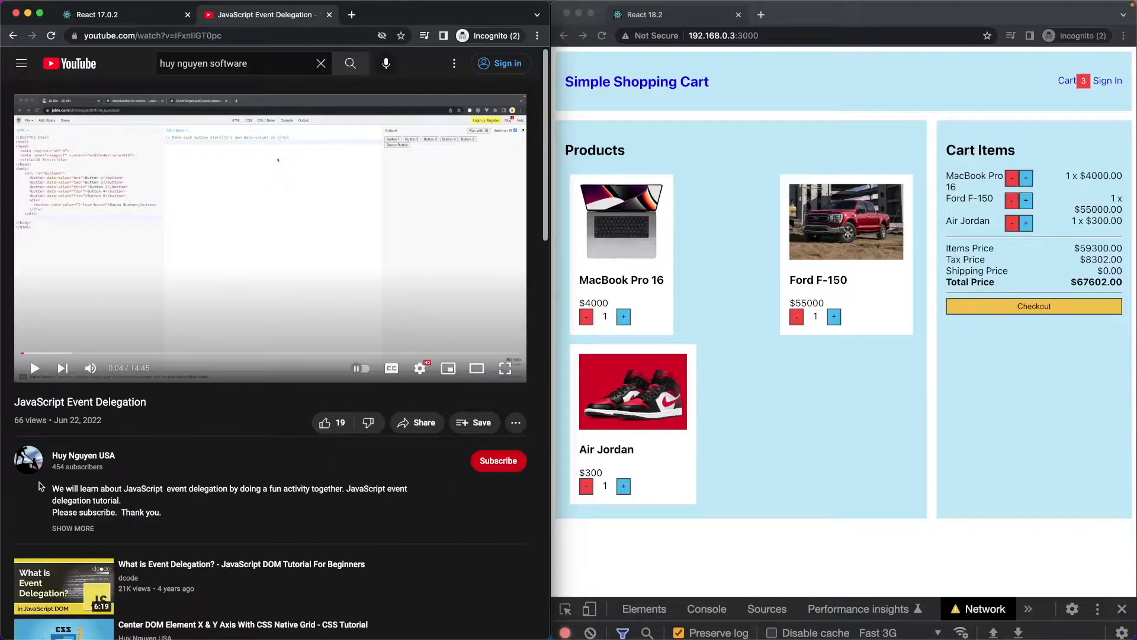
mouse_move(260, 442)
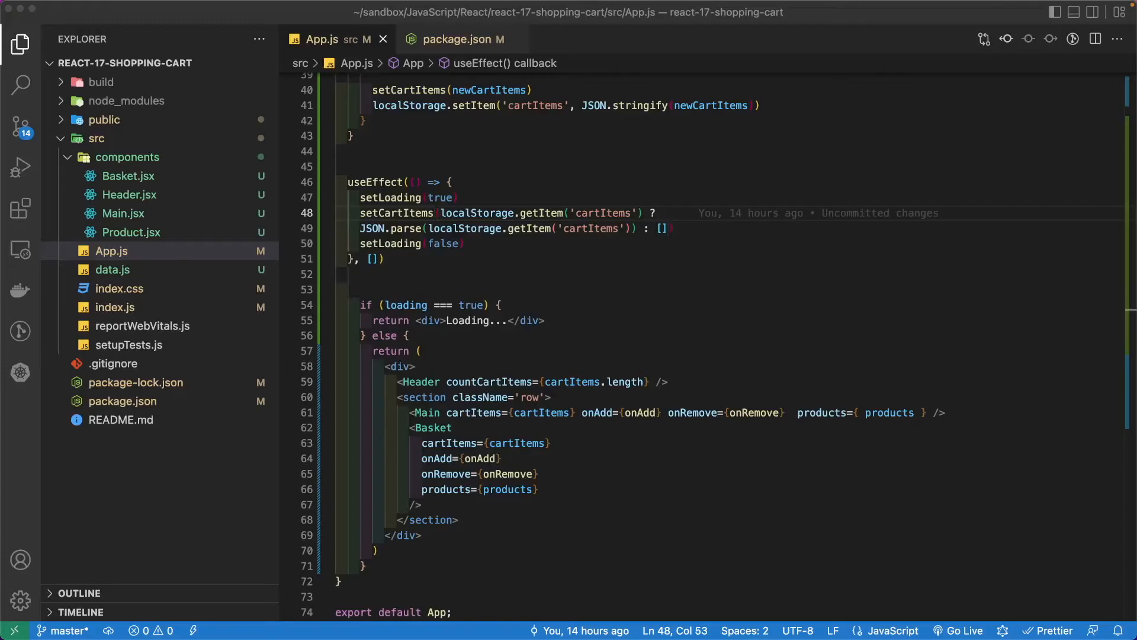
double_click(691, 412)
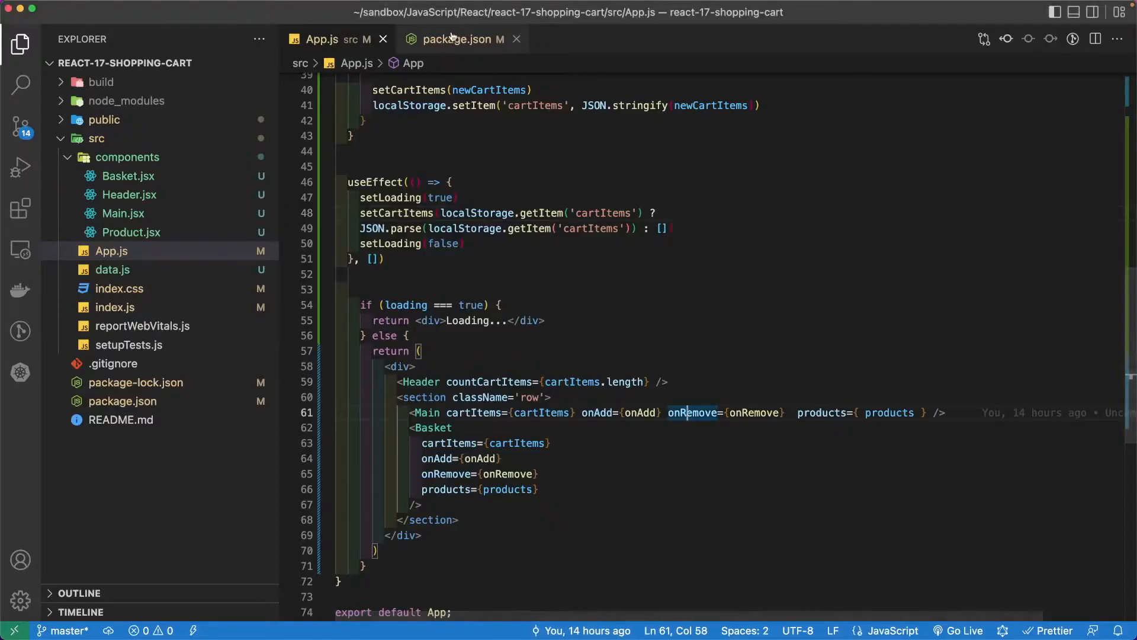
left_click(458, 38)
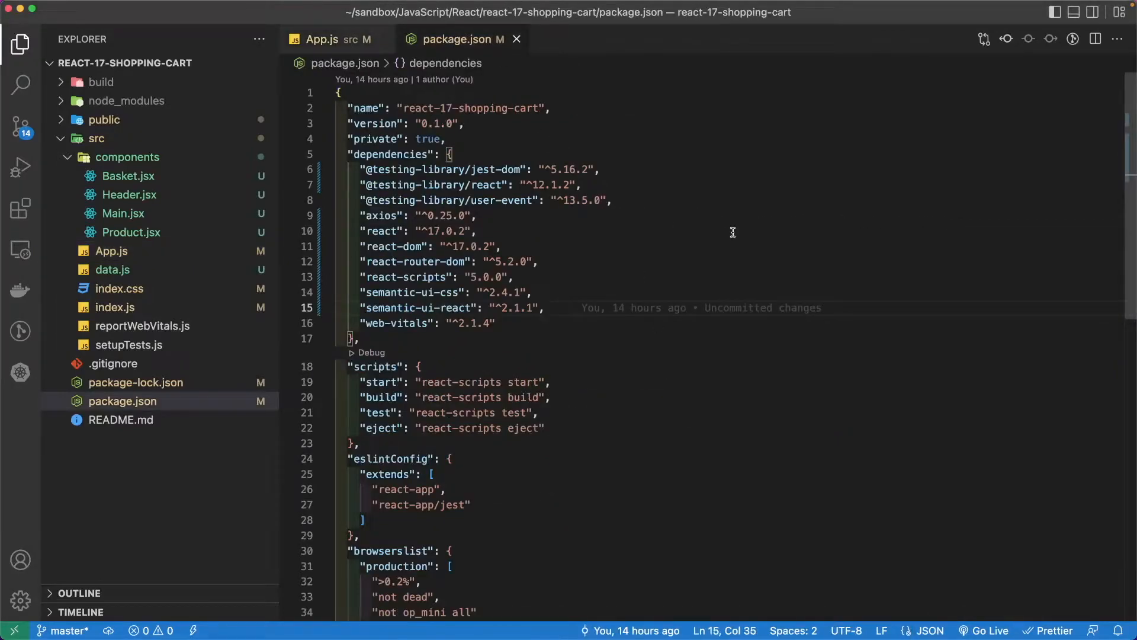
scroll("down", 3)
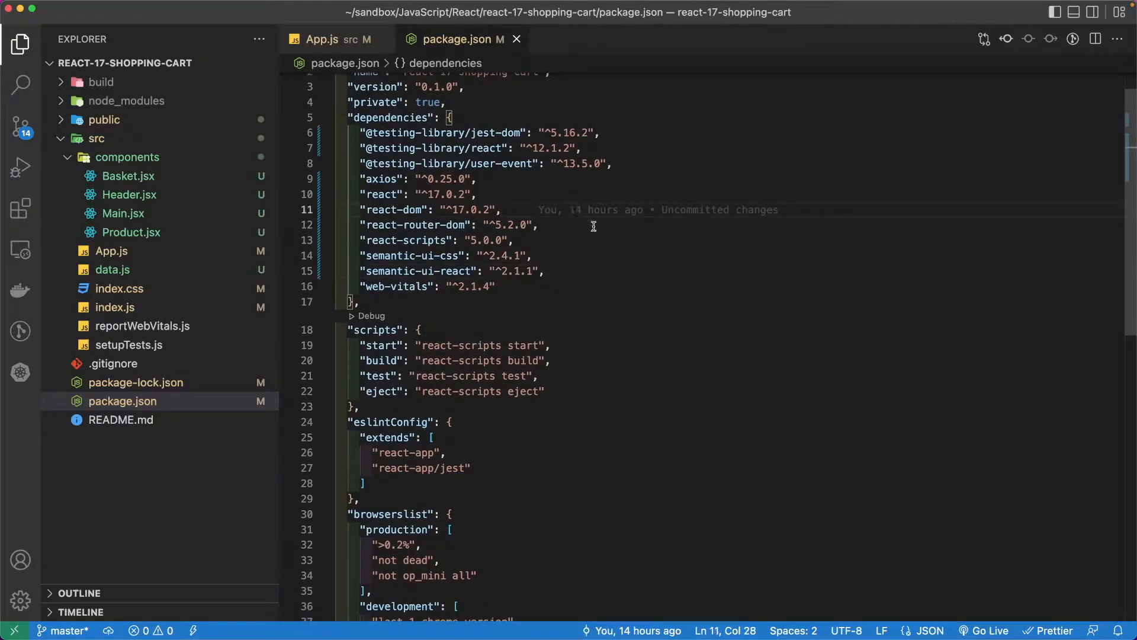
scroll("down", 3)
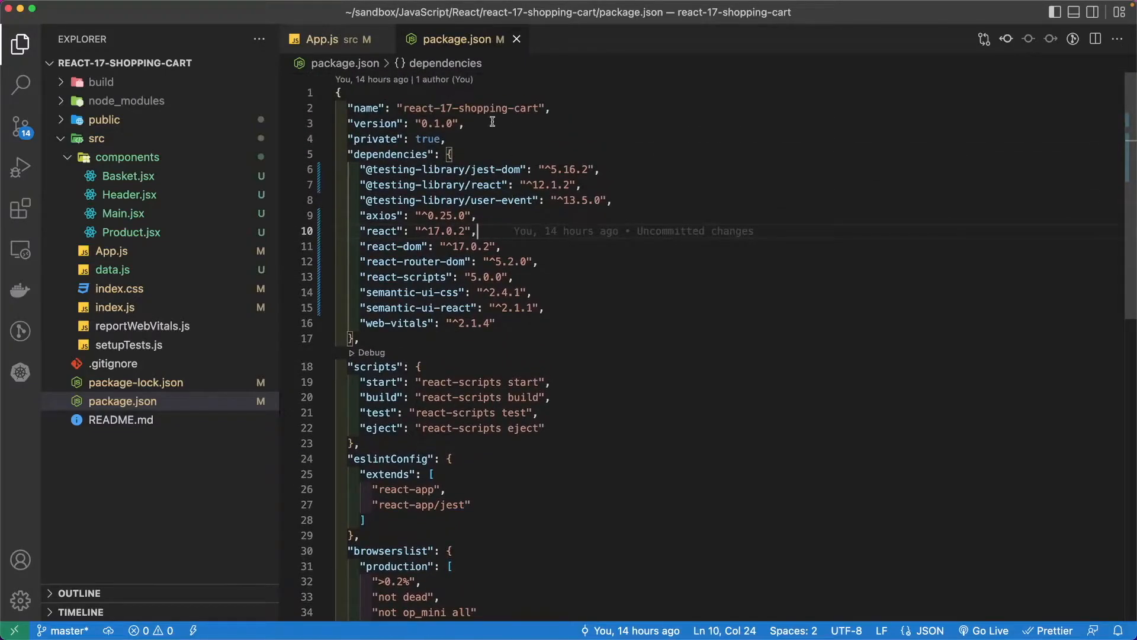
left_click(322, 38)
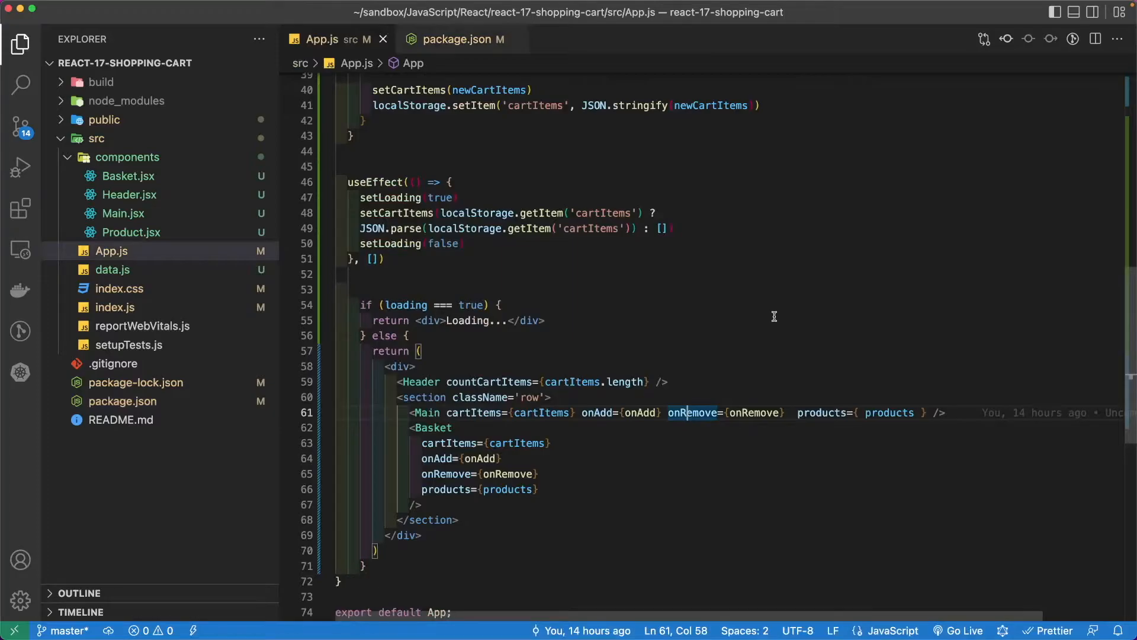
scroll("down", 3)
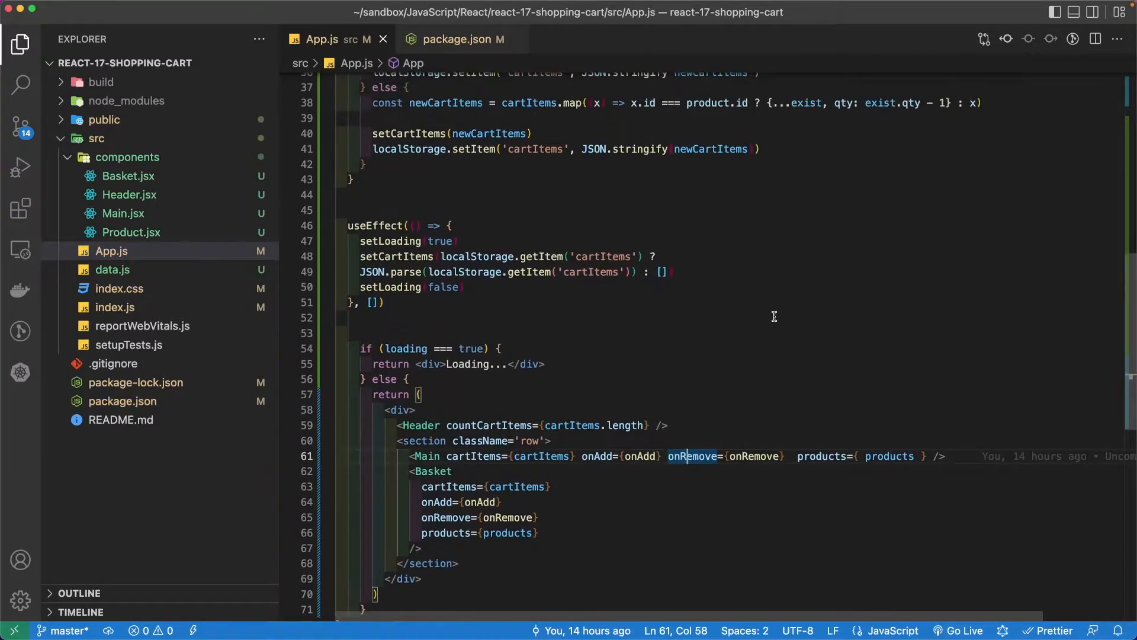
left_click(543, 364)
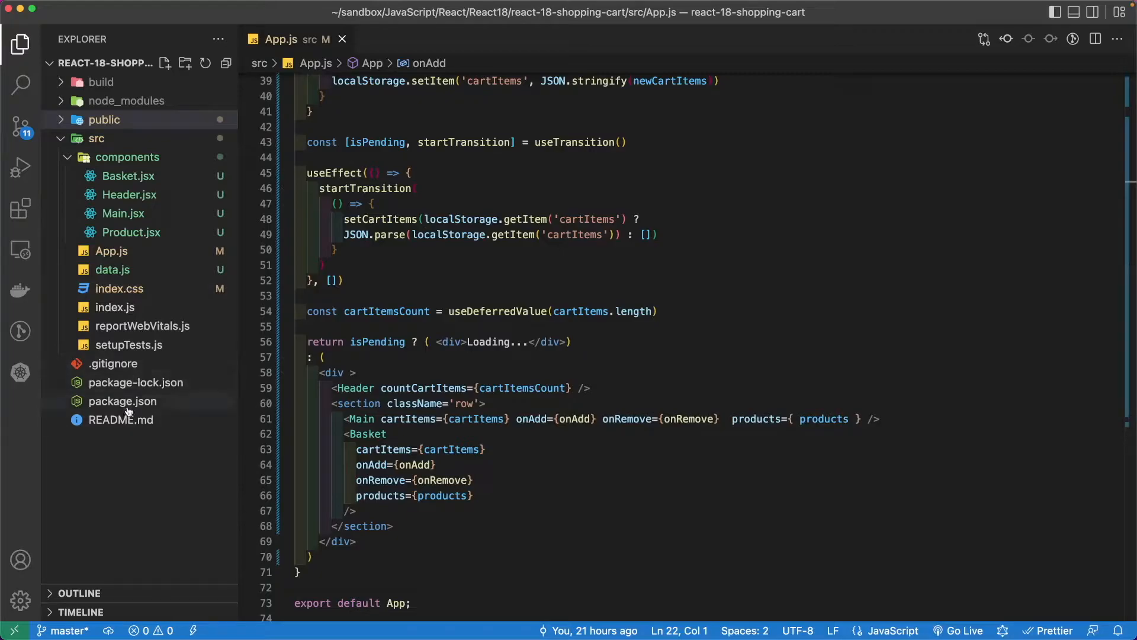
left_click(122, 401)
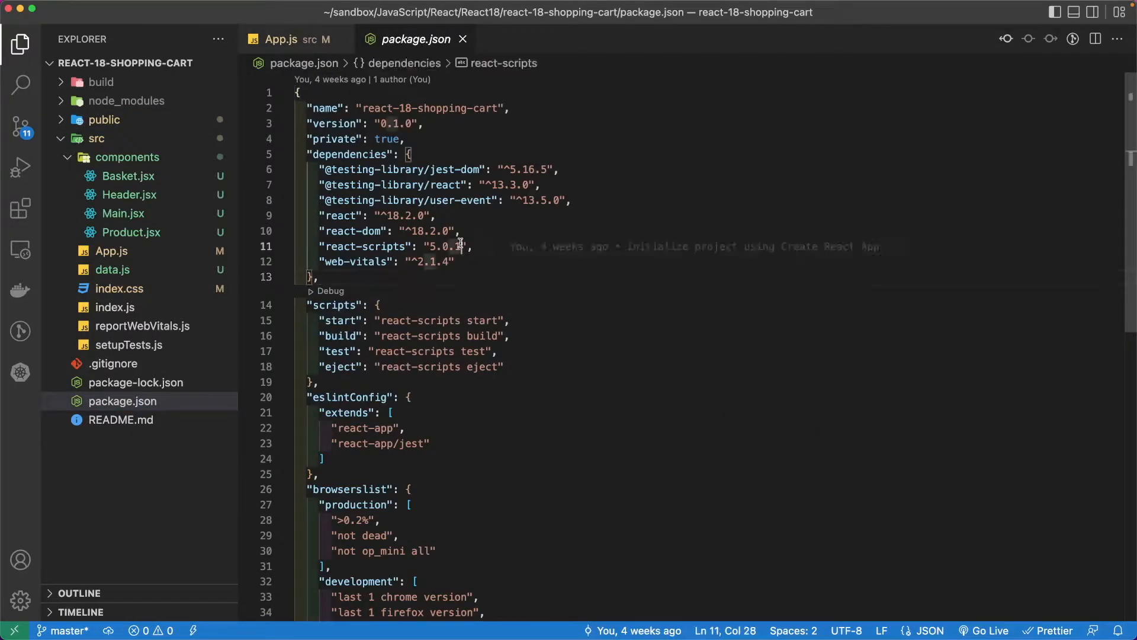
left_click(282, 38)
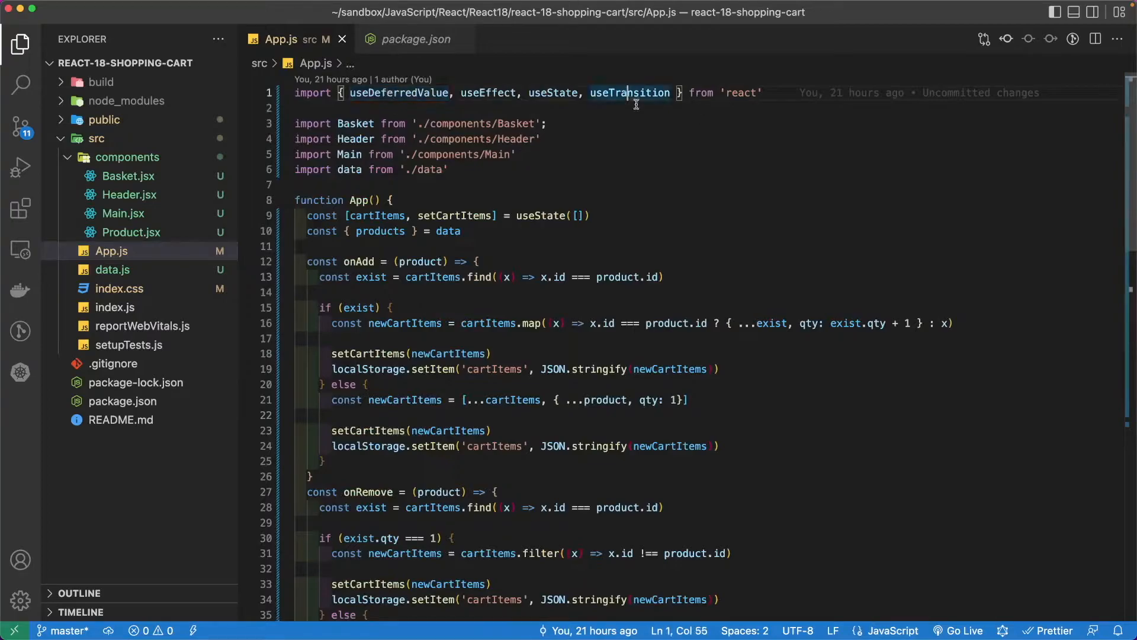
scroll("down", 3)
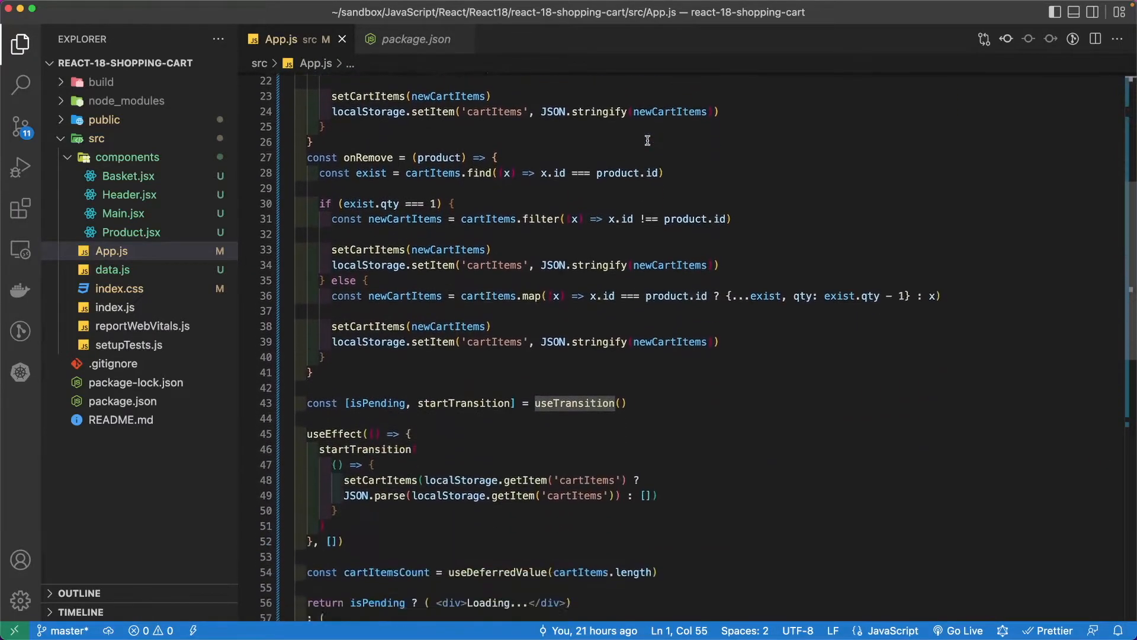
scroll("down", 3)
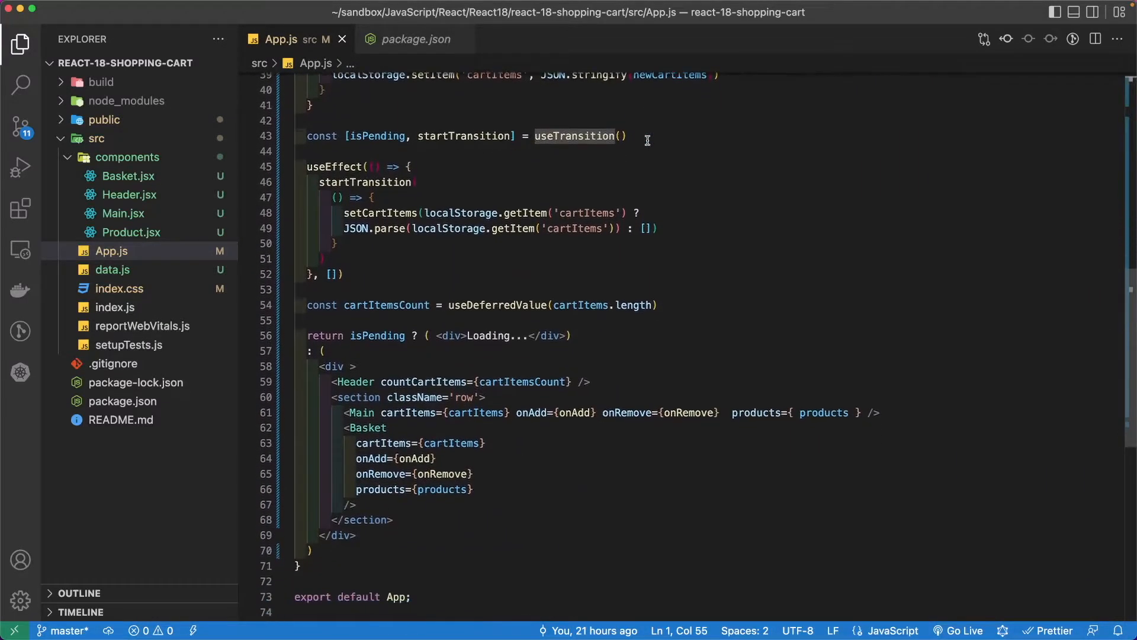
left_click(325, 259)
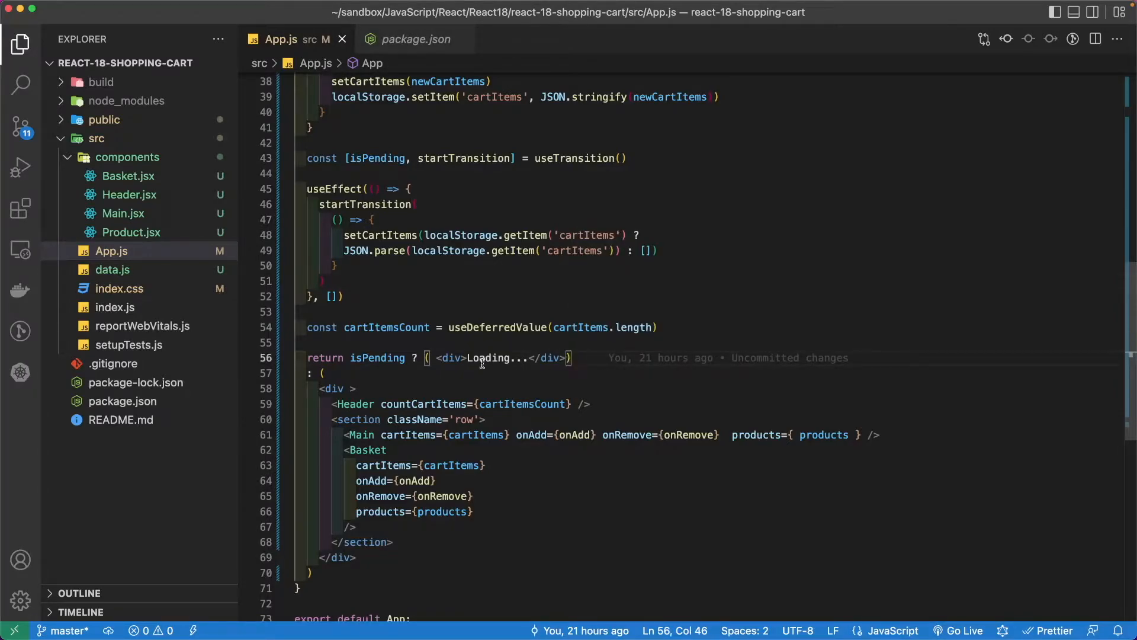
mouse_move(527, 372)
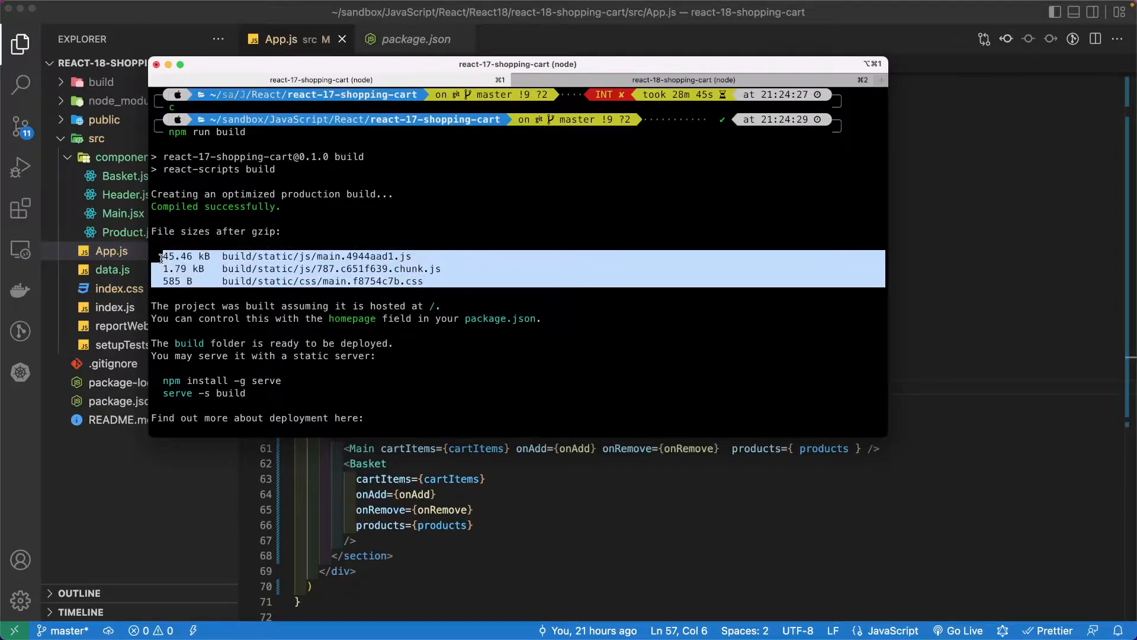
Highlight the React 18 build's gzipped sizes (48.34 kB main bundle) in the second terminal tab.
left_click(458, 283)
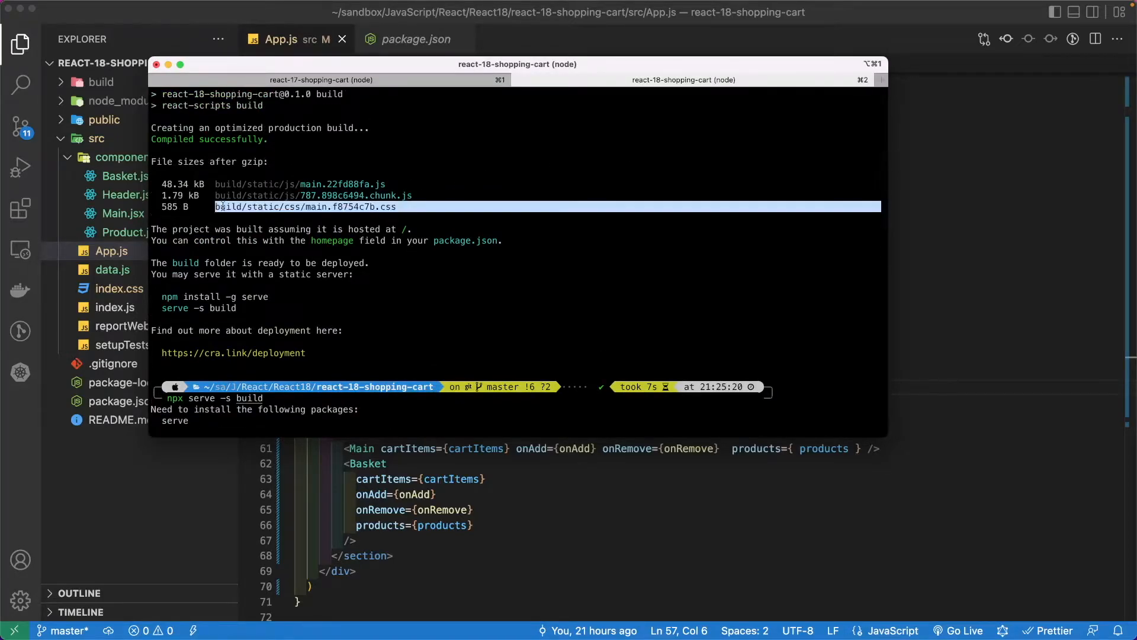
left_click_drag(215, 206, 421, 206)
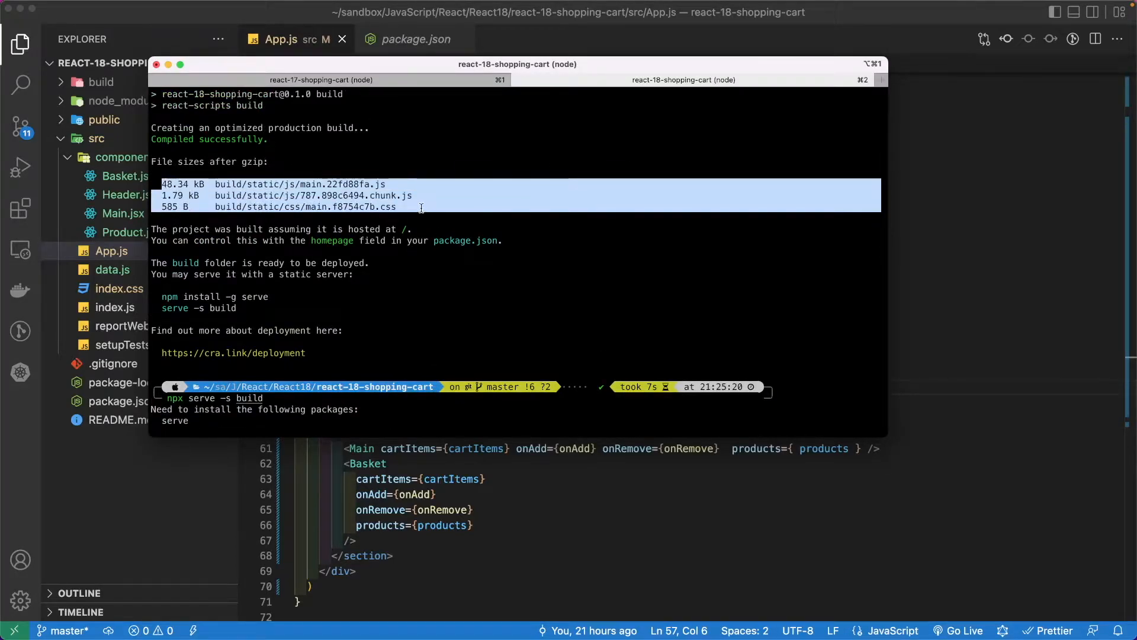
left_click(420, 208)
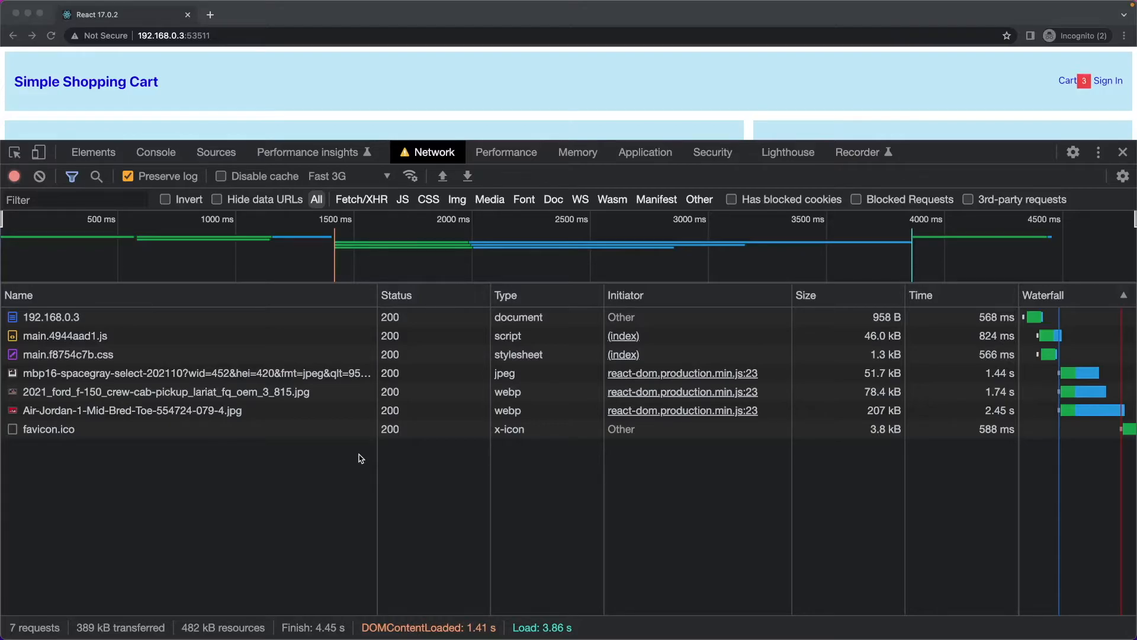
mouse_move(362, 450)
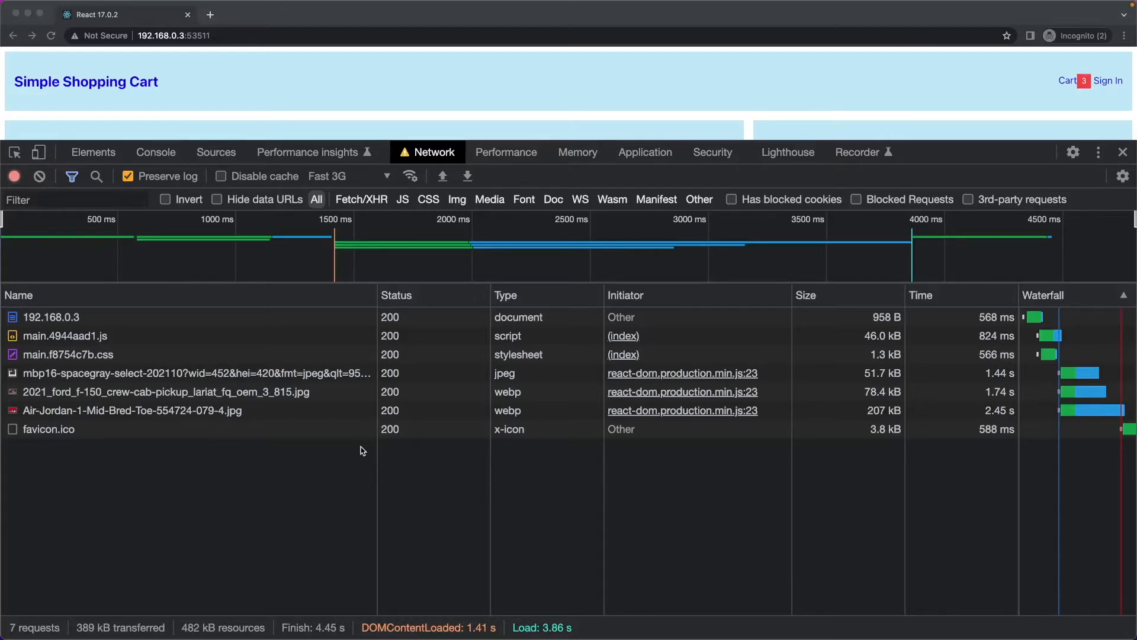
mouse_move(499, 161)
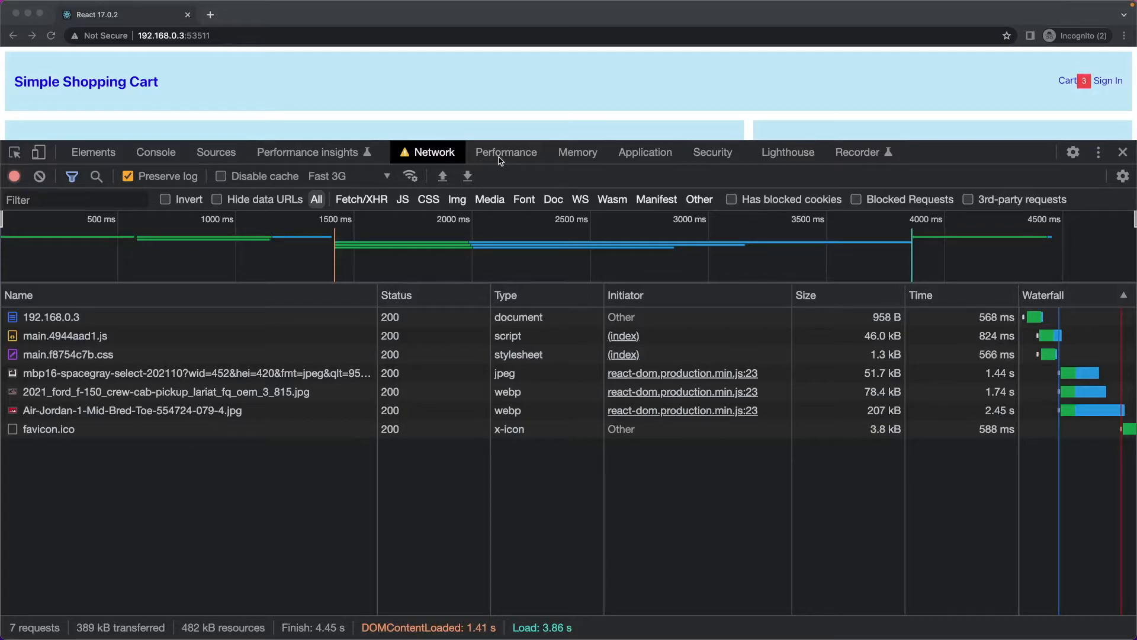
mouse_move(228, 552)
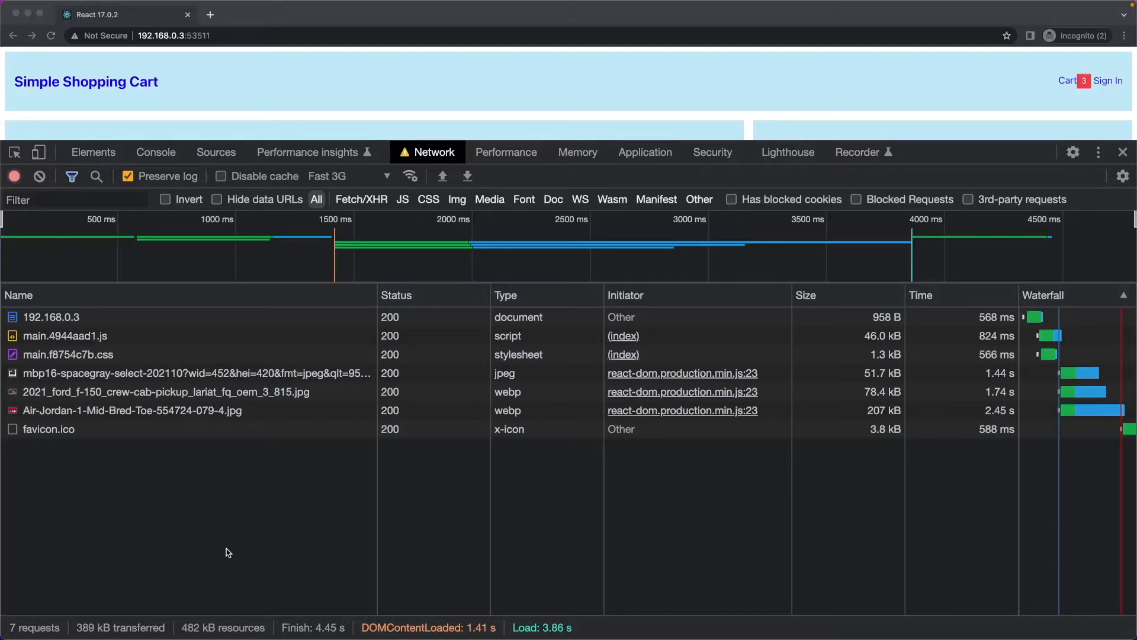
mouse_move(374, 566)
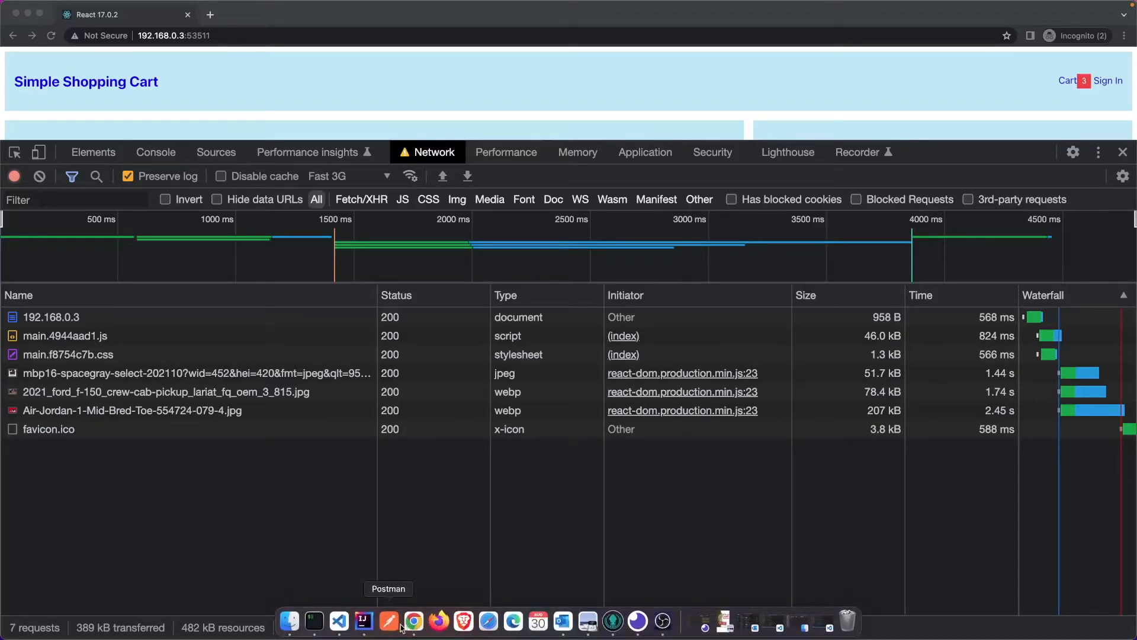
List the open Chrome windows from the Dock to reach the React 18.2 network log.
right_click(412, 619)
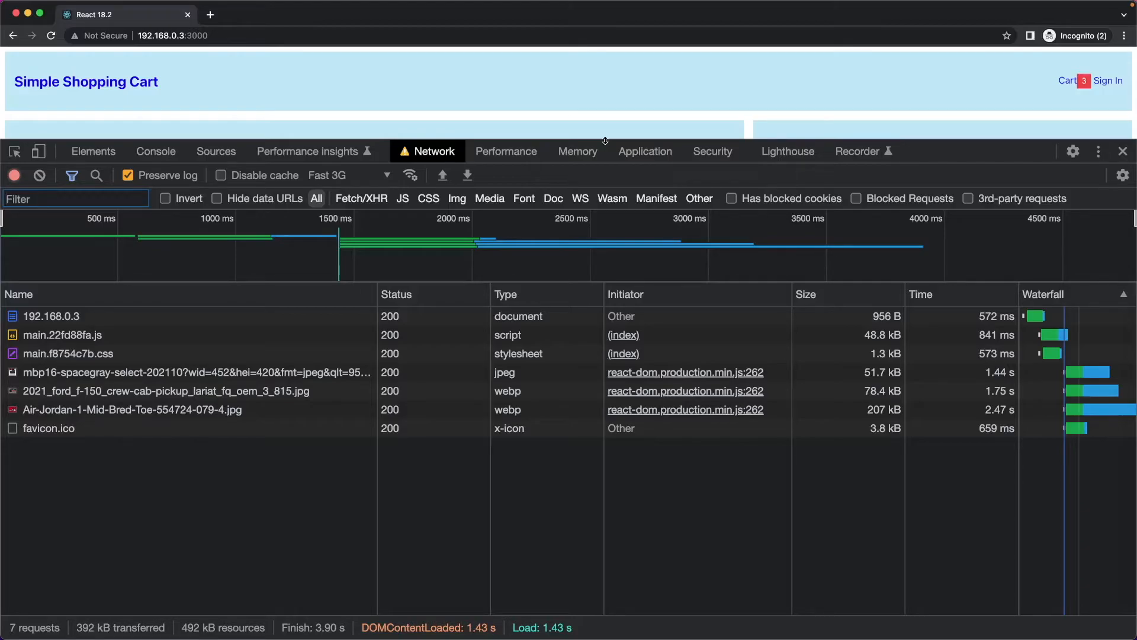
mouse_move(276, 460)
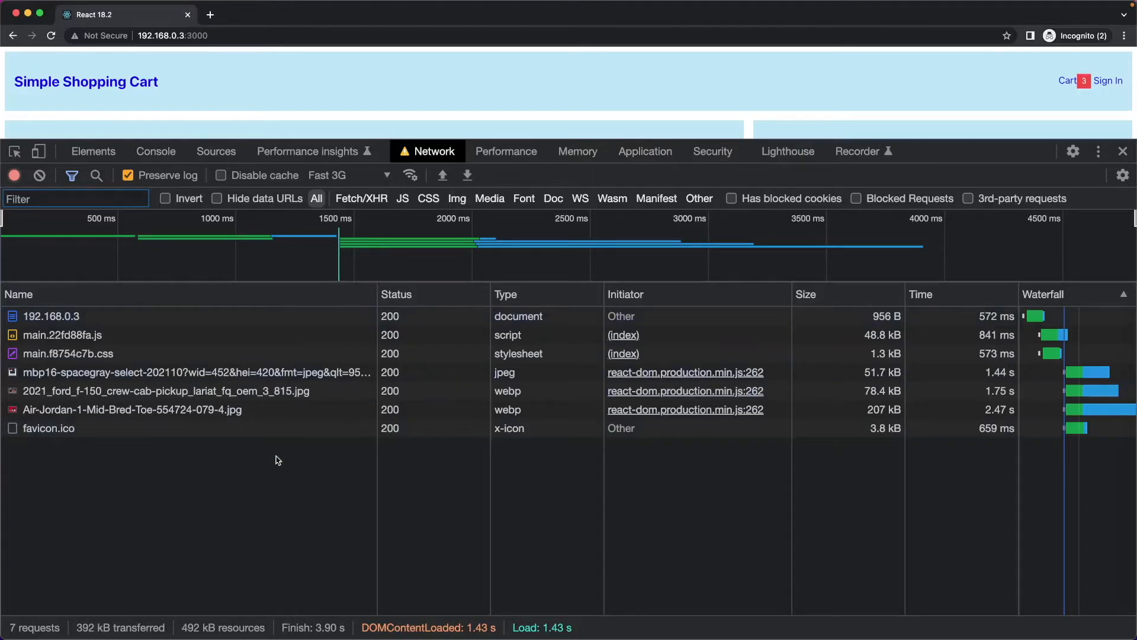
mouse_move(188, 529)
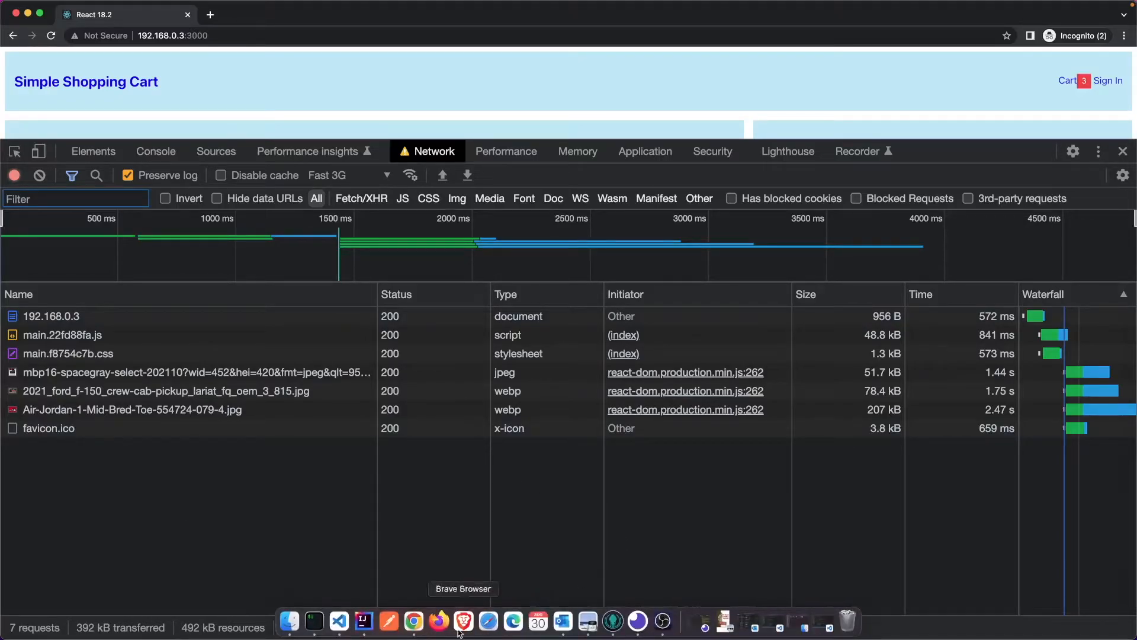
Return to the React 17.0.2 window via the Chrome Dock menu.
right_click(414, 622)
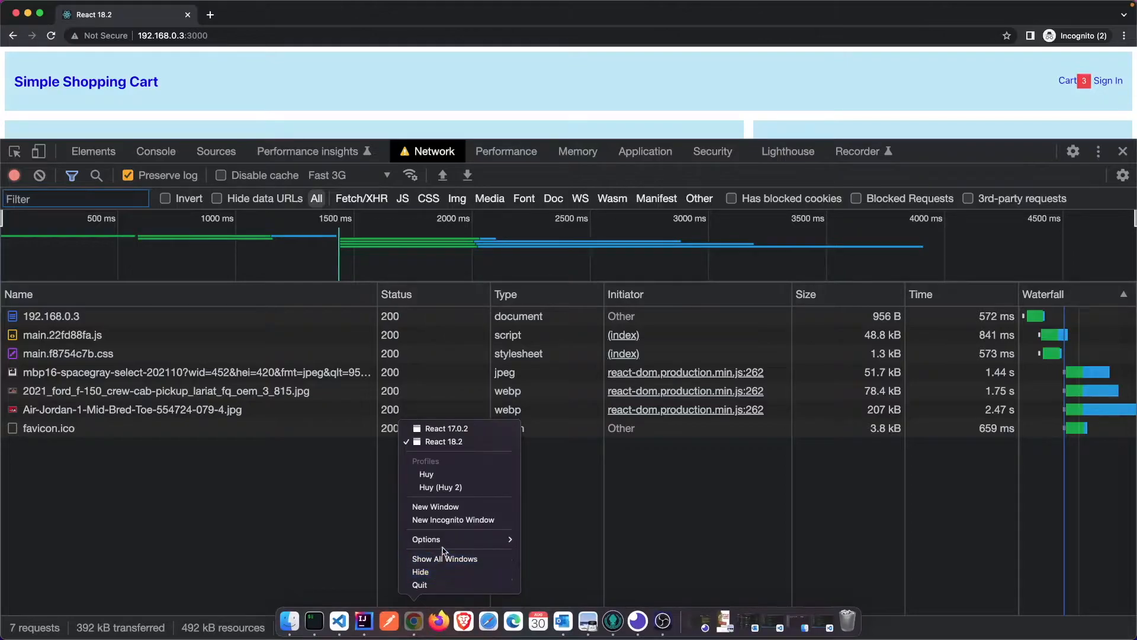
mouse_move(447, 427)
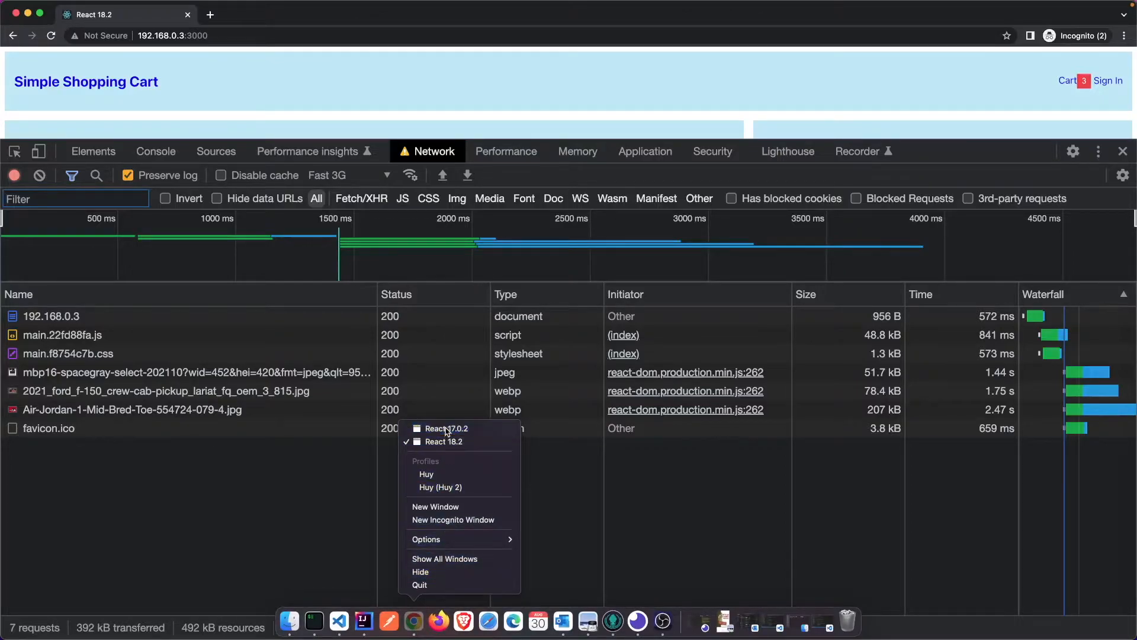
left_click(446, 427)
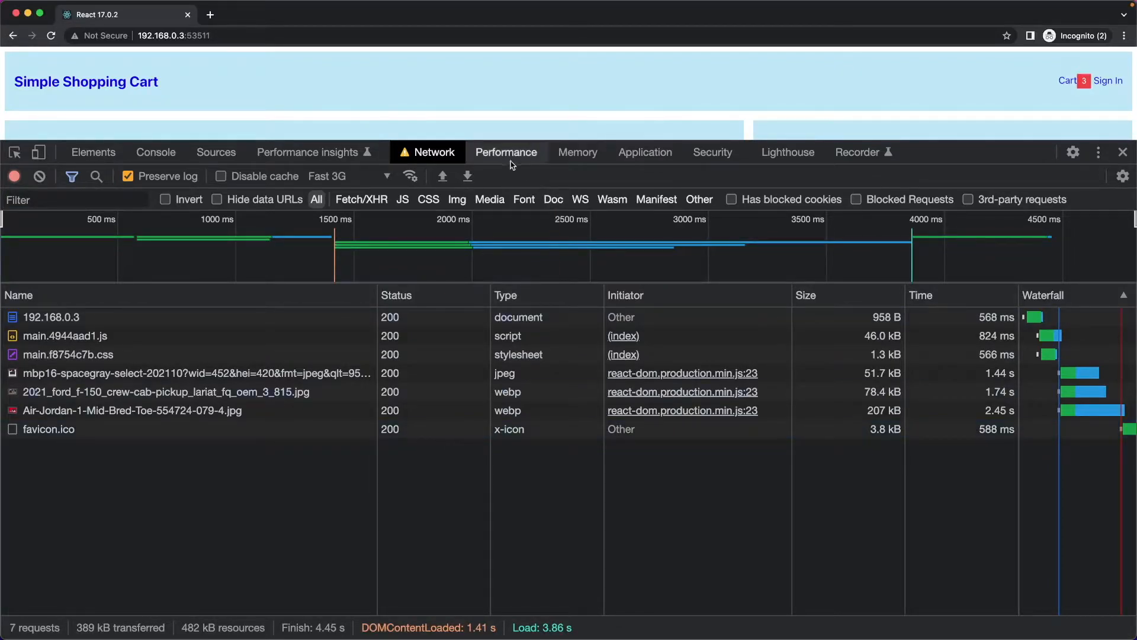
Review the React 17.0.2 Performance recording (25 ms scripting), then list Chrome's open windows.
left_click(506, 153)
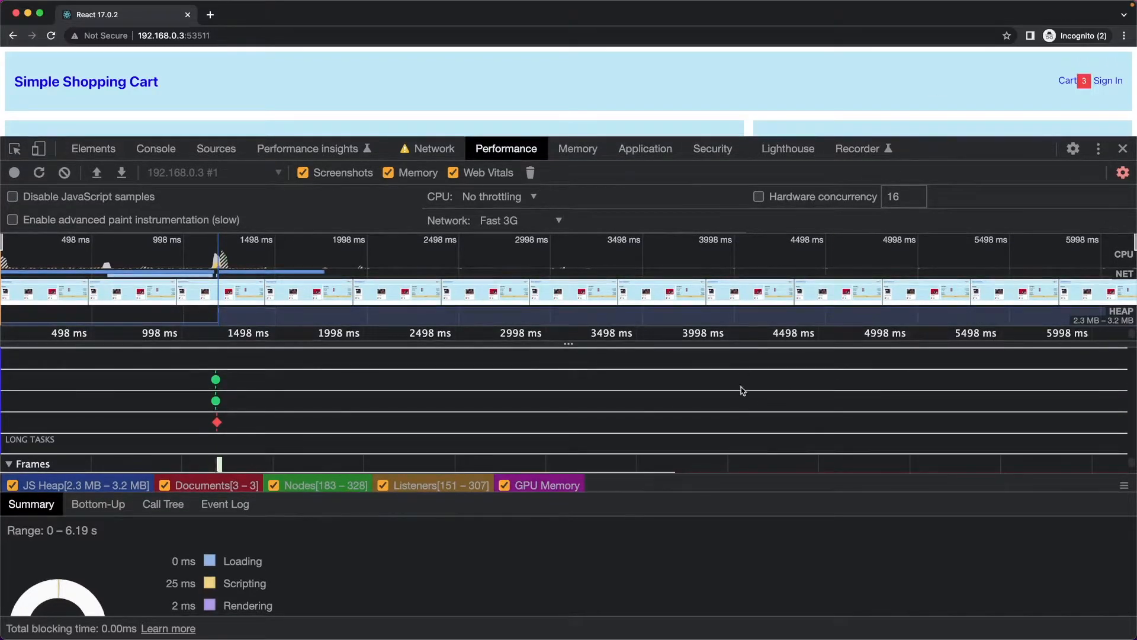
mouse_move(730, 492)
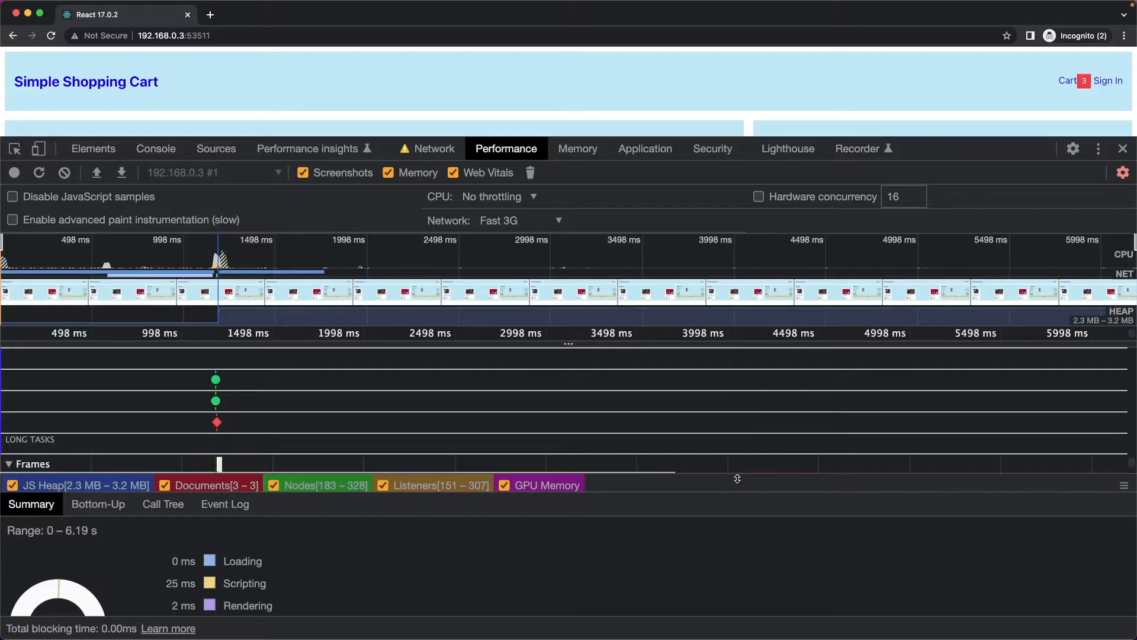
mouse_move(751, 530)
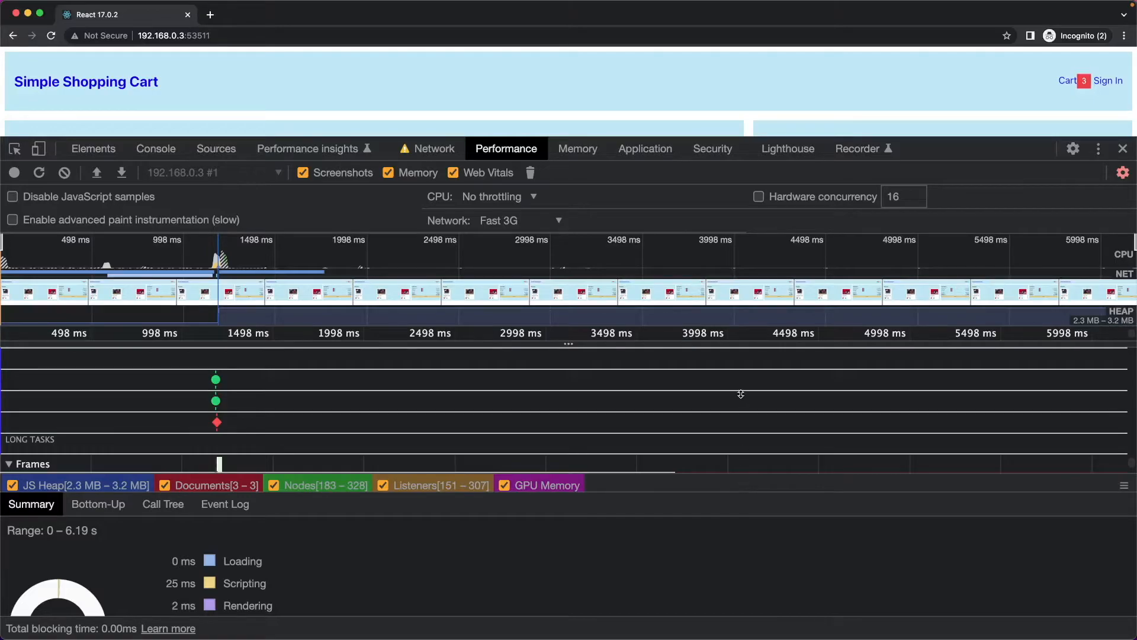
mouse_move(720, 476)
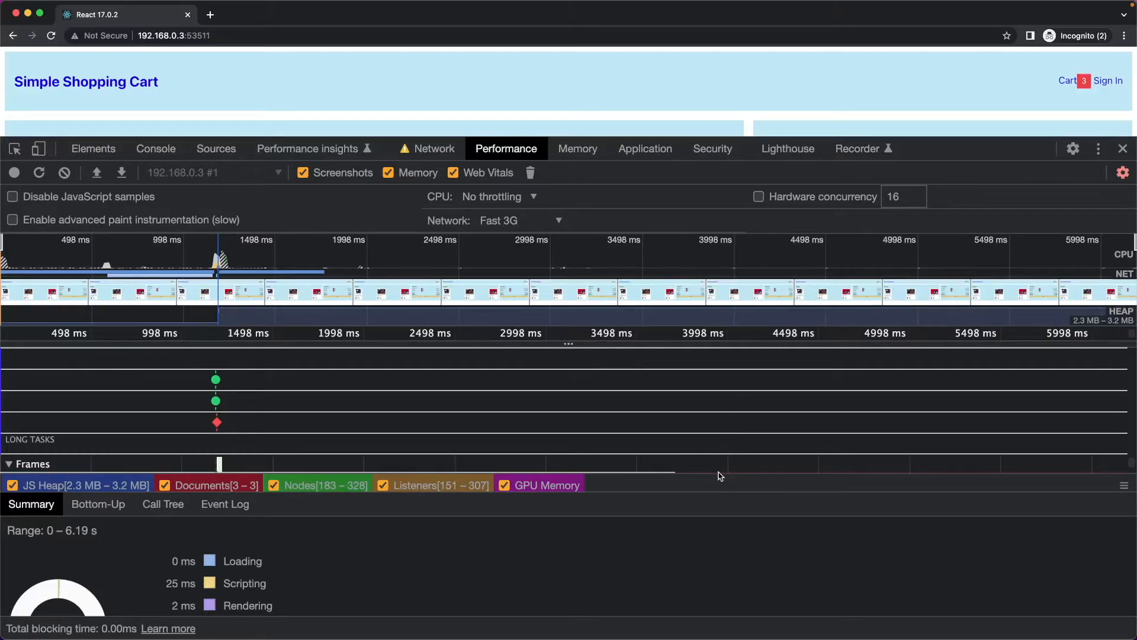
mouse_move(418, 524)
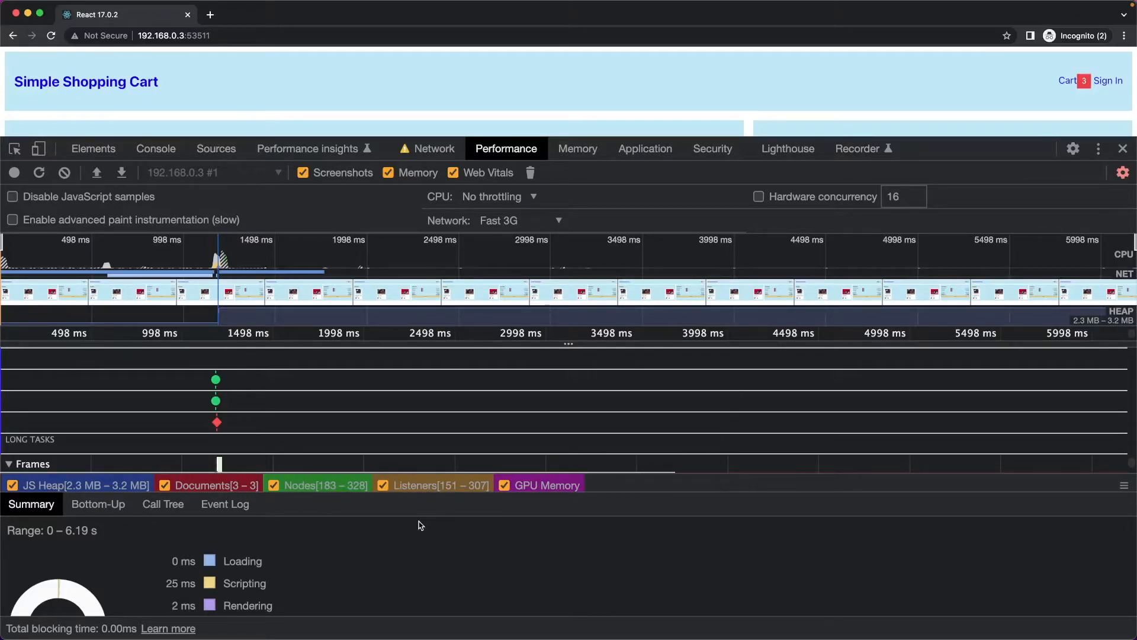
mouse_move(344, 441)
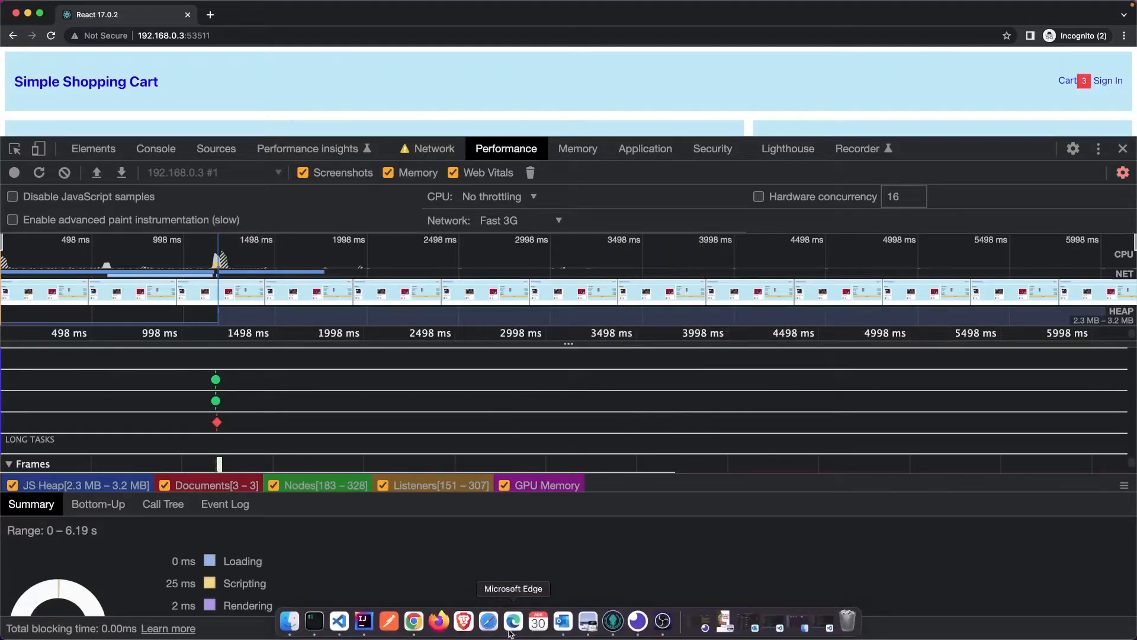
right_click(413, 622)
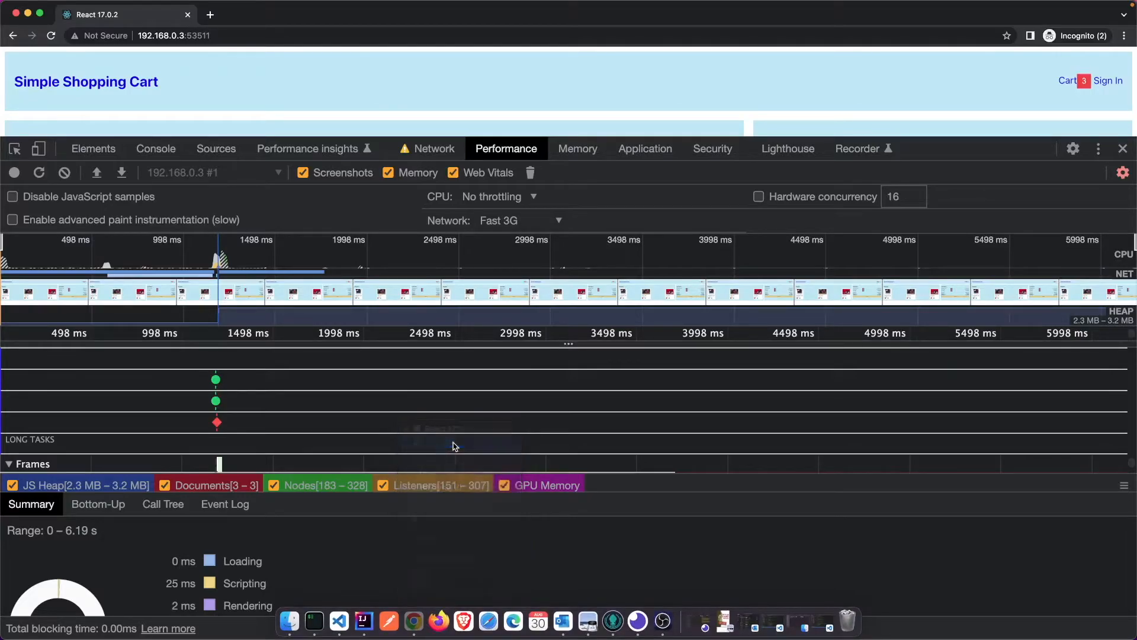
Review the React 18.2 Performance recording summary: 27 ms scripting, heap 2.5–3.2 MB.
left_click(433, 151)
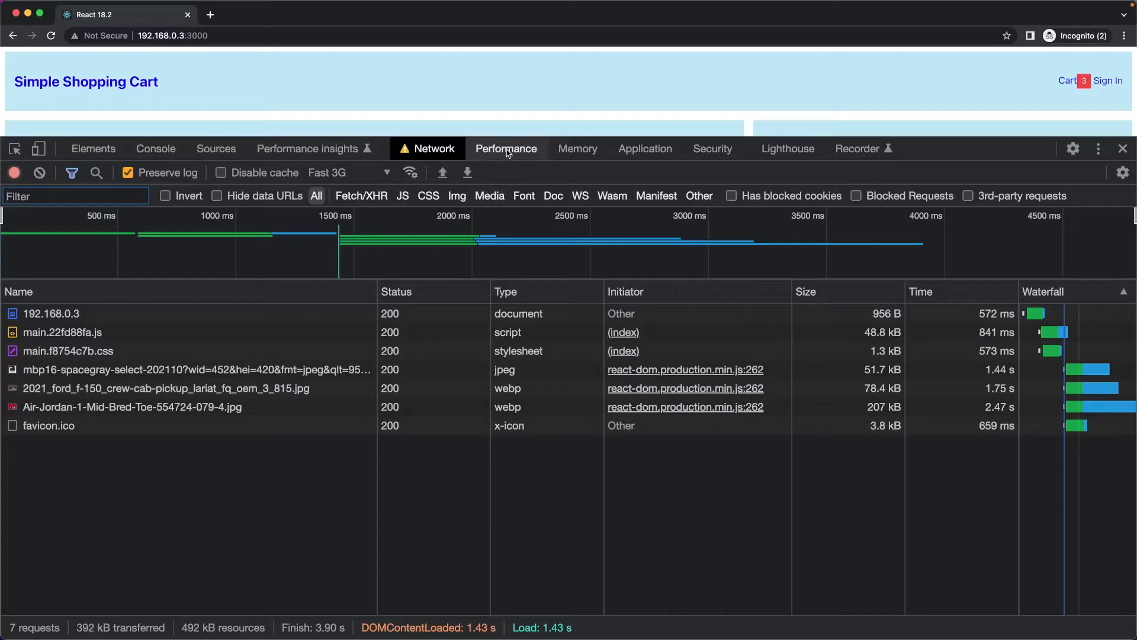
left_click(506, 149)
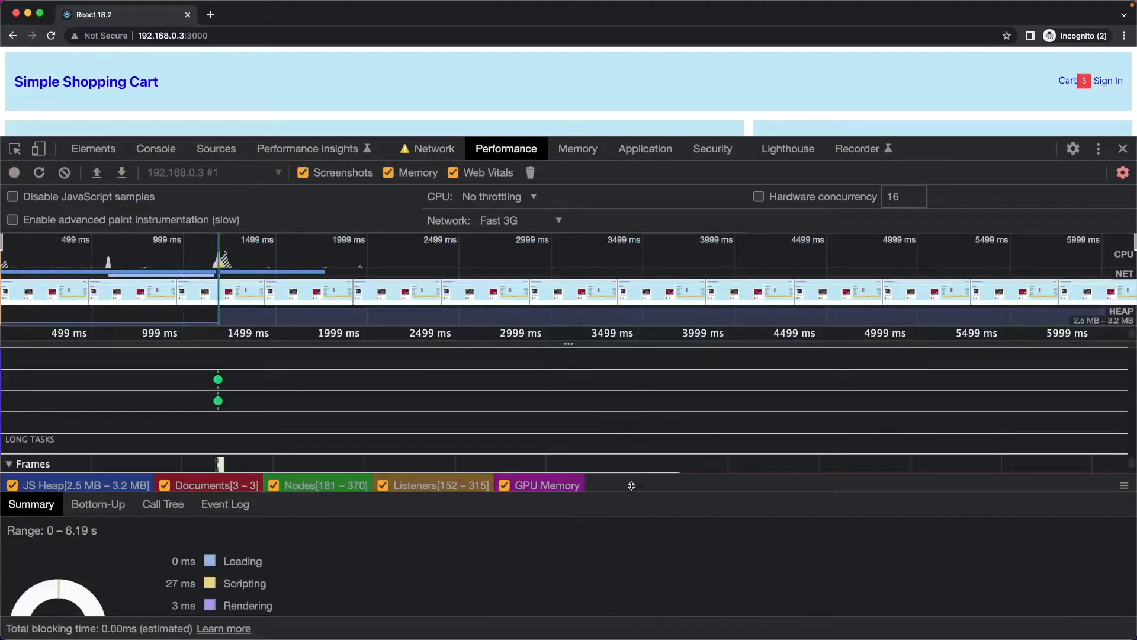
mouse_move(491, 580)
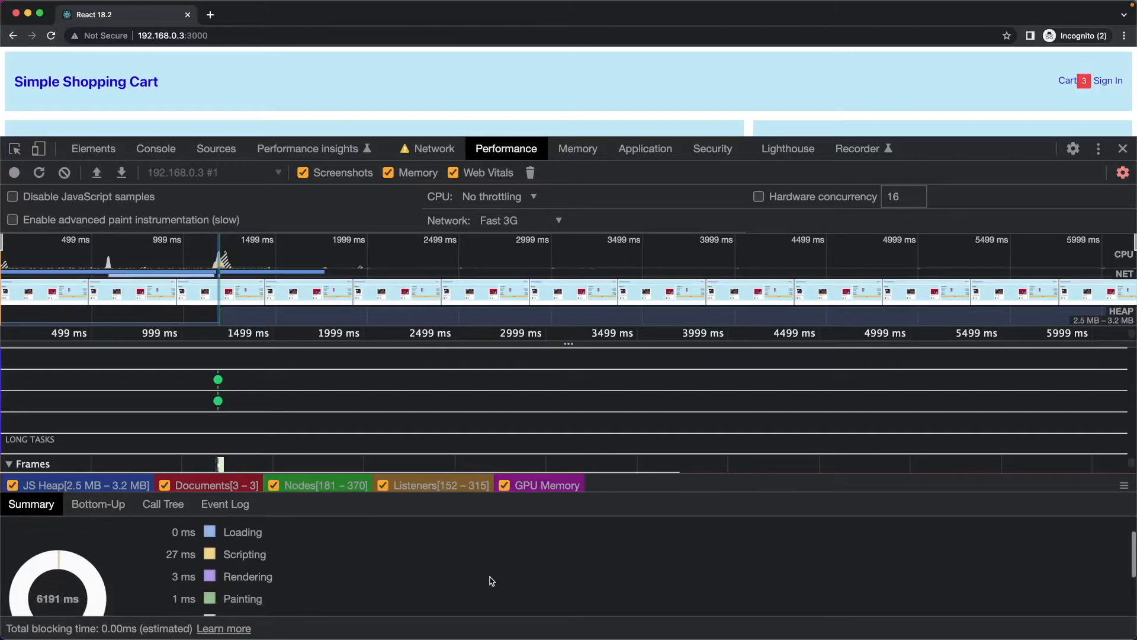
scroll("down", 3)
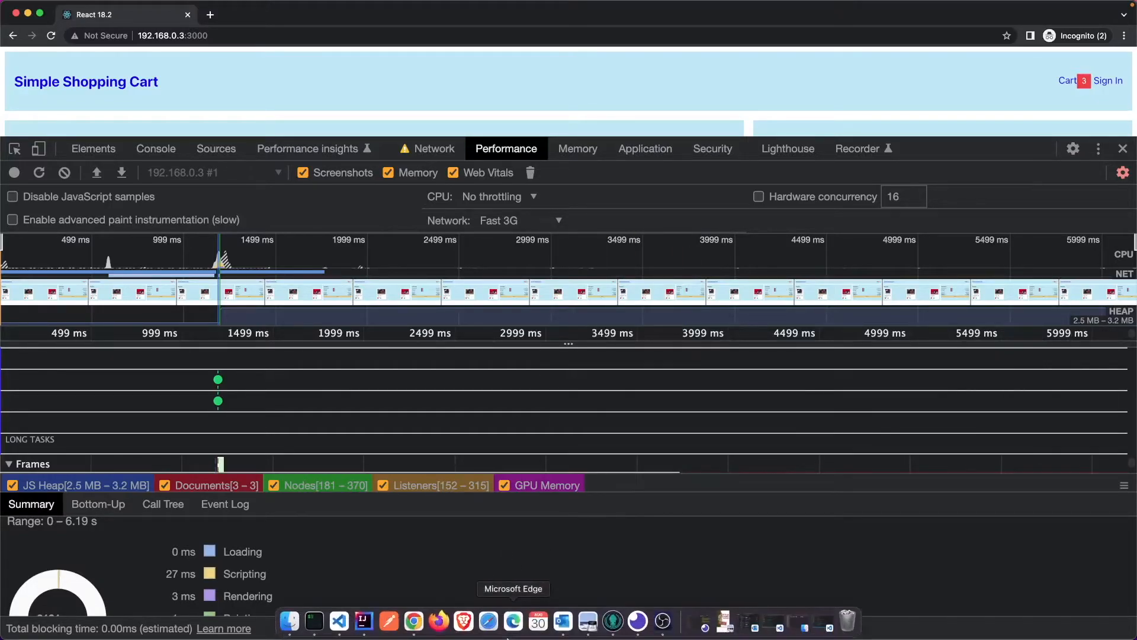
Bring the React 17.0.2 window forward and show its Lighthouse report.
right_click(415, 622)
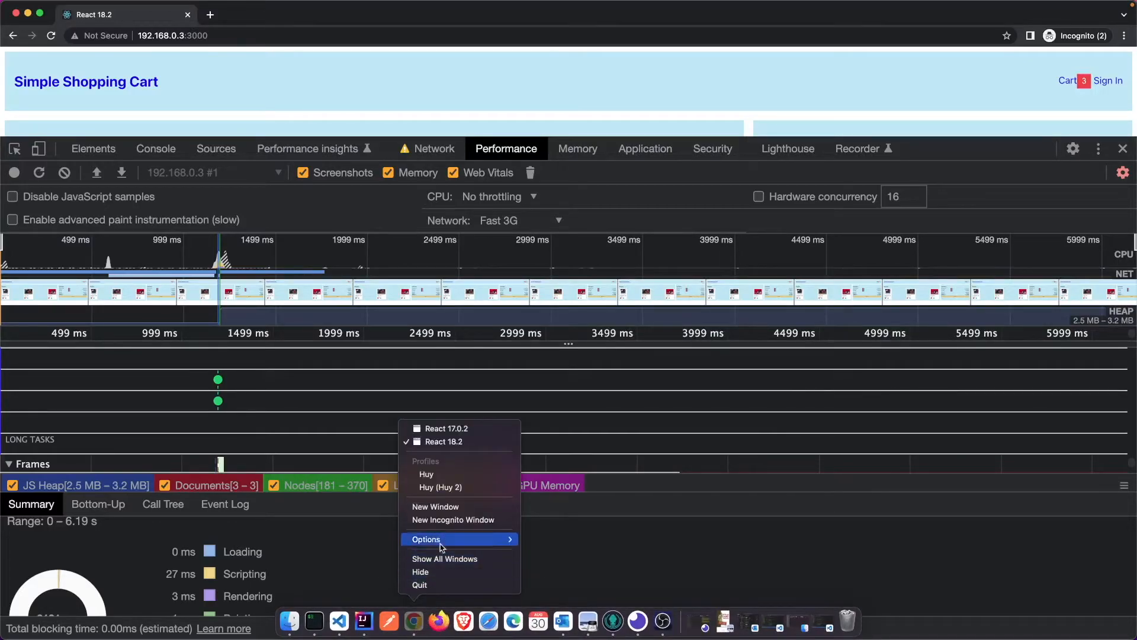
left_click(447, 428)
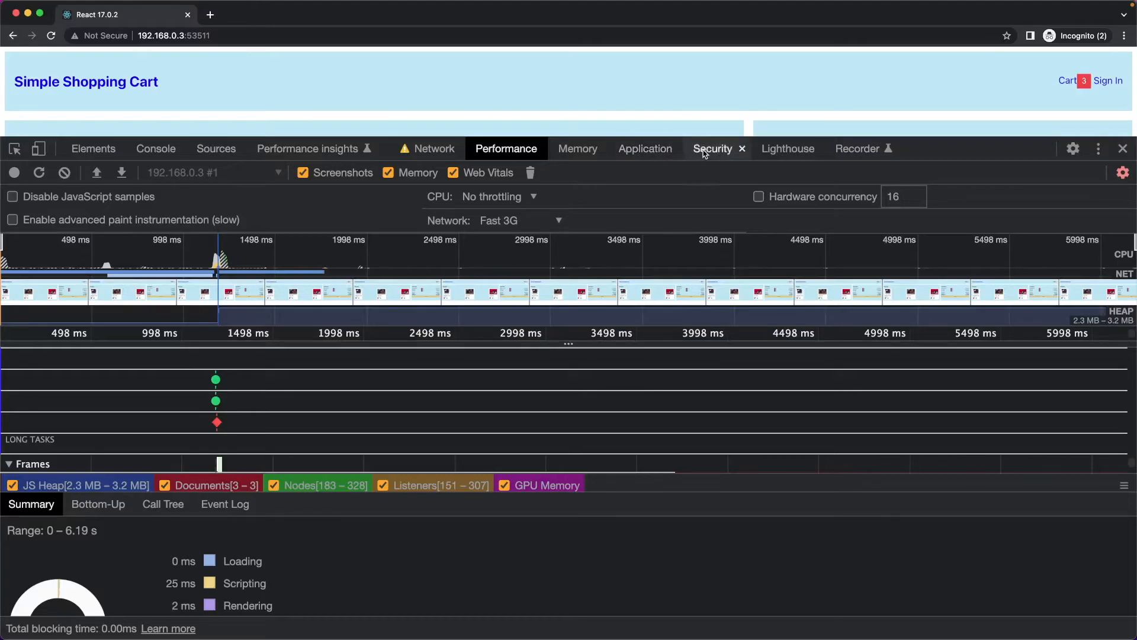
left_click(787, 148)
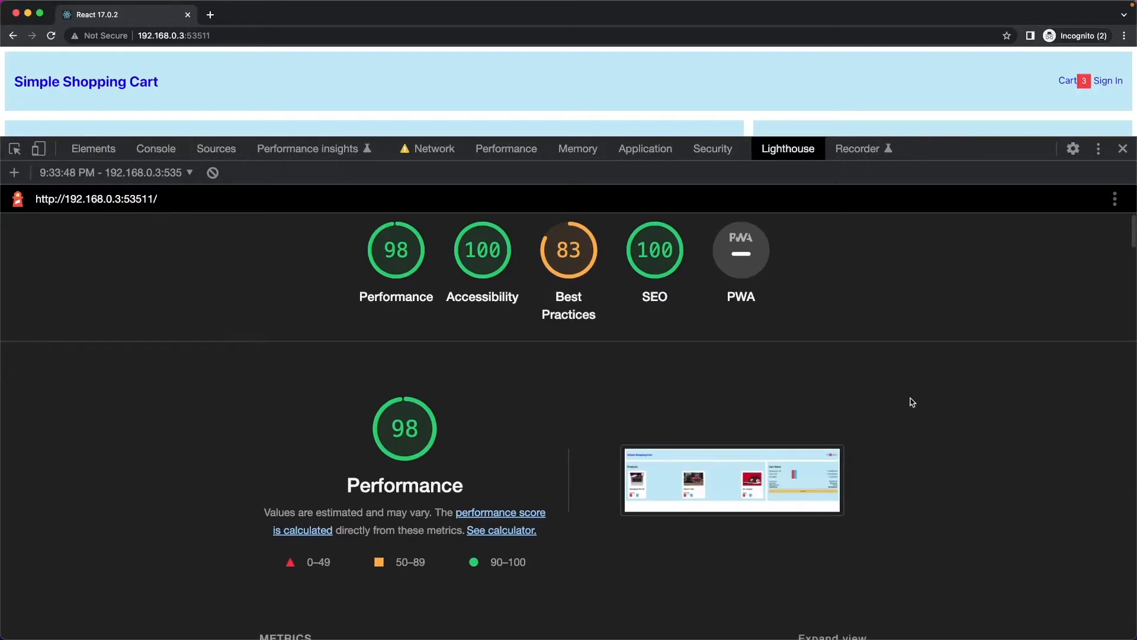
Scroll through the report: Performance 98, Accessibility 100, Best Practices 83, SEO 100.
scroll("down", 3)
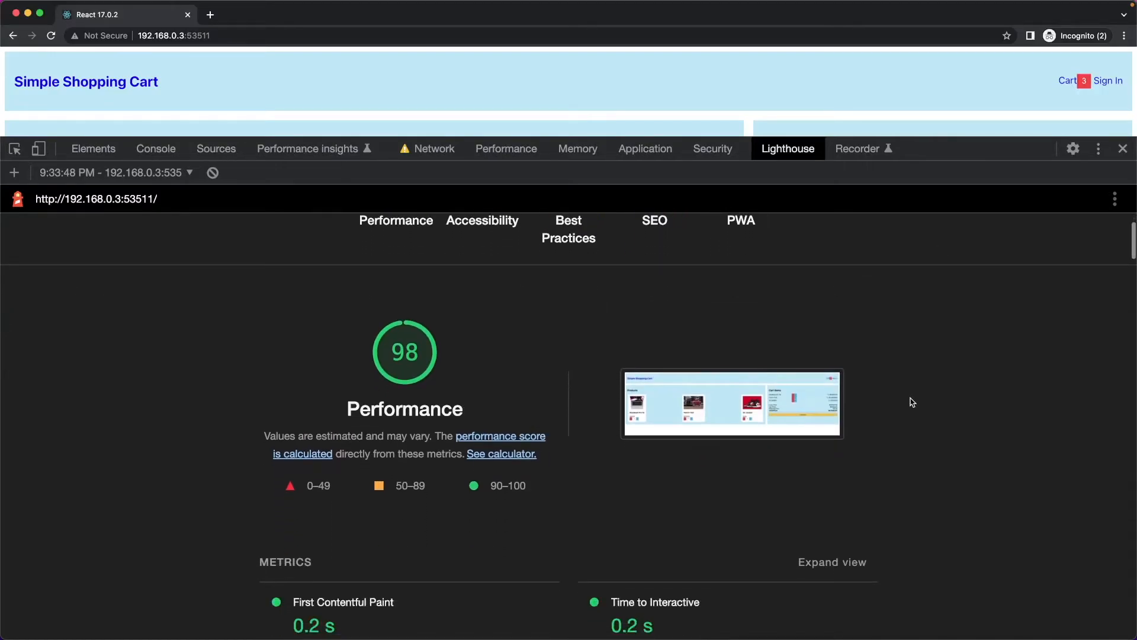
scroll("down", 3)
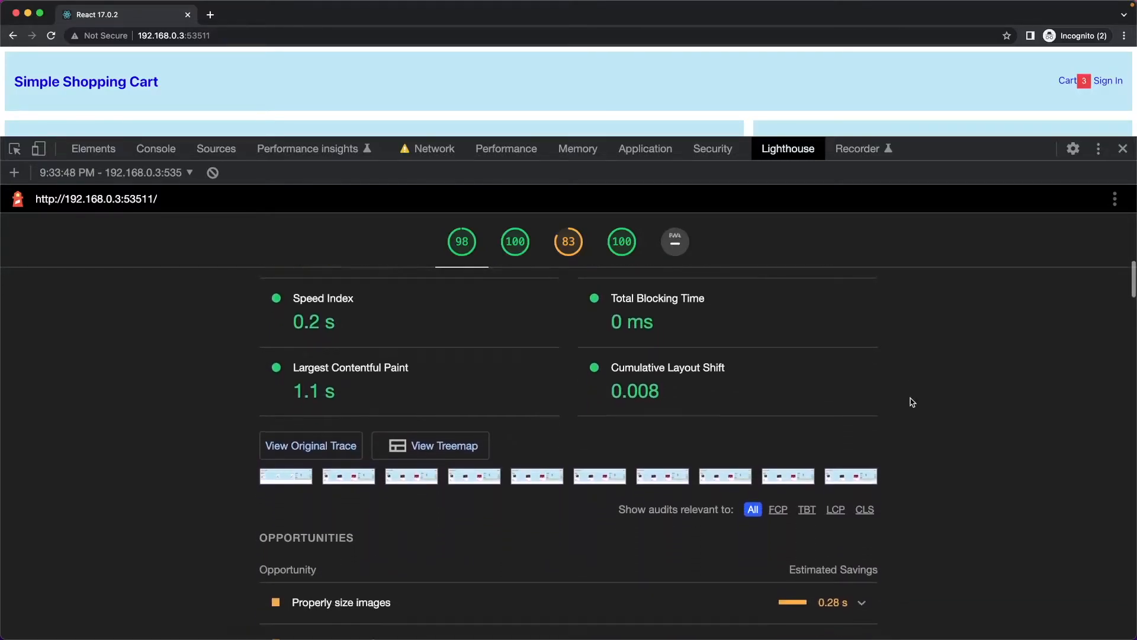
scroll("down", 3)
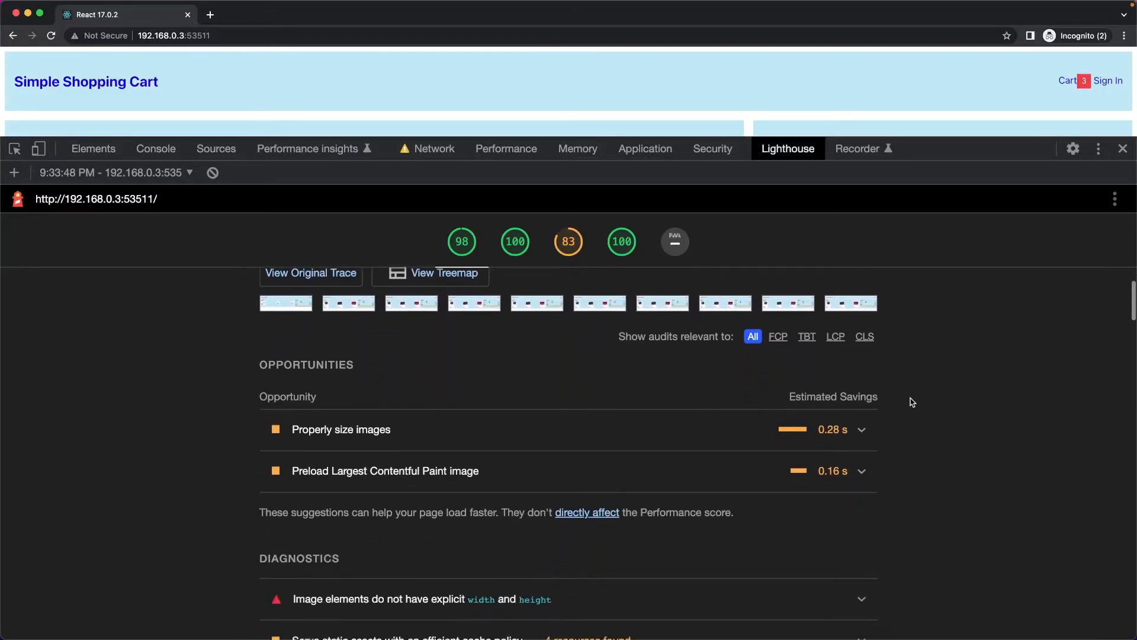
scroll("down", 3)
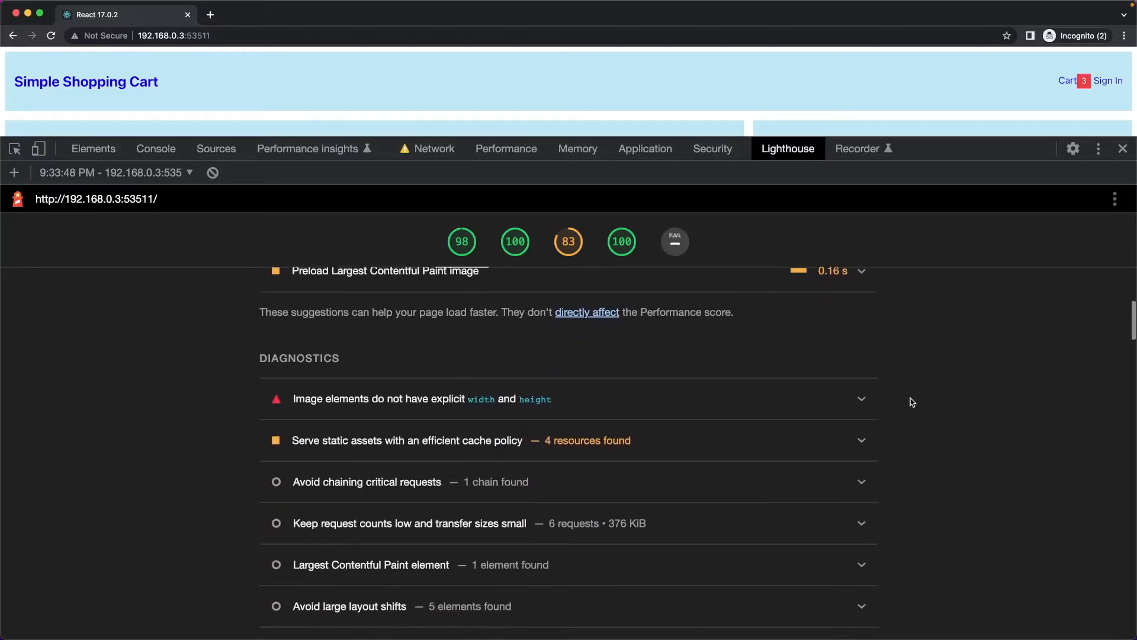
scroll("down", 3)
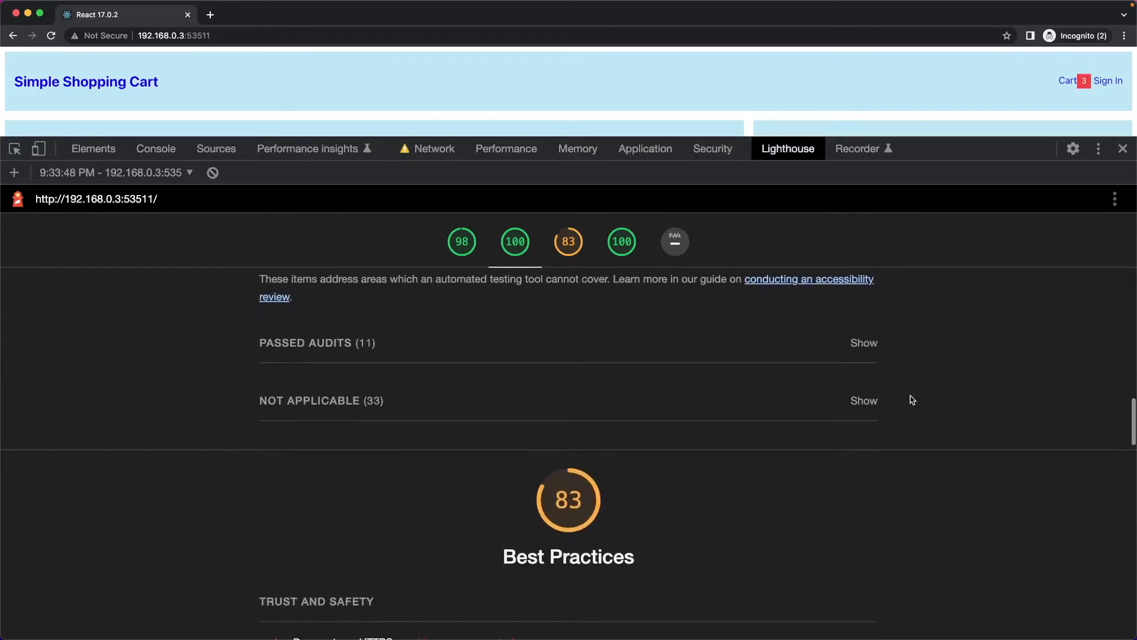
scroll("down", 3)
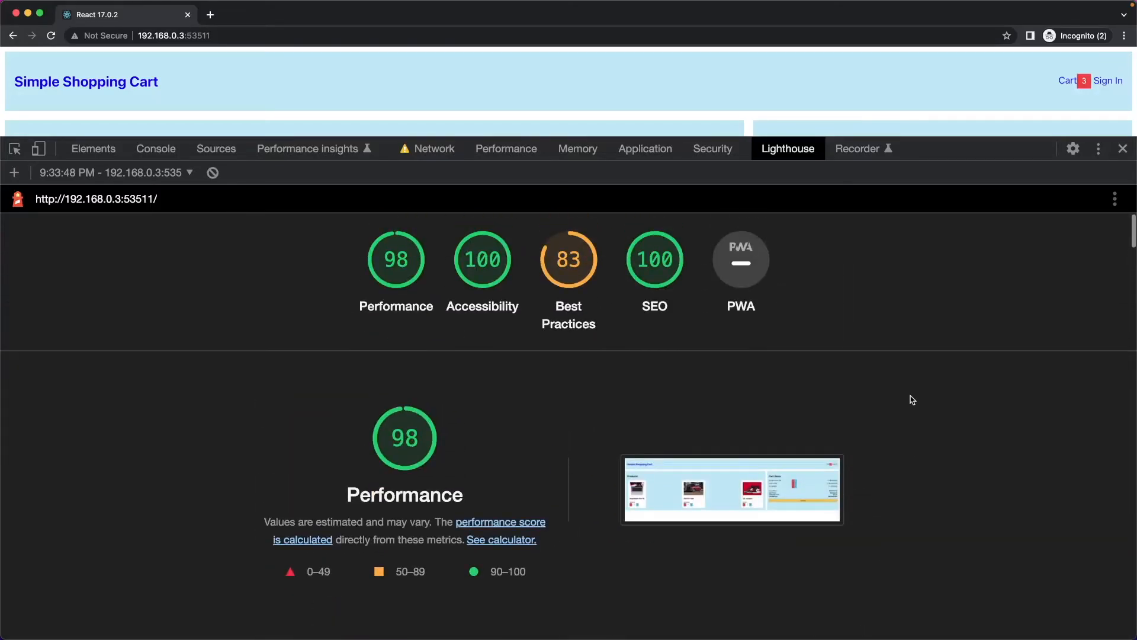
mouse_move(562, 620)
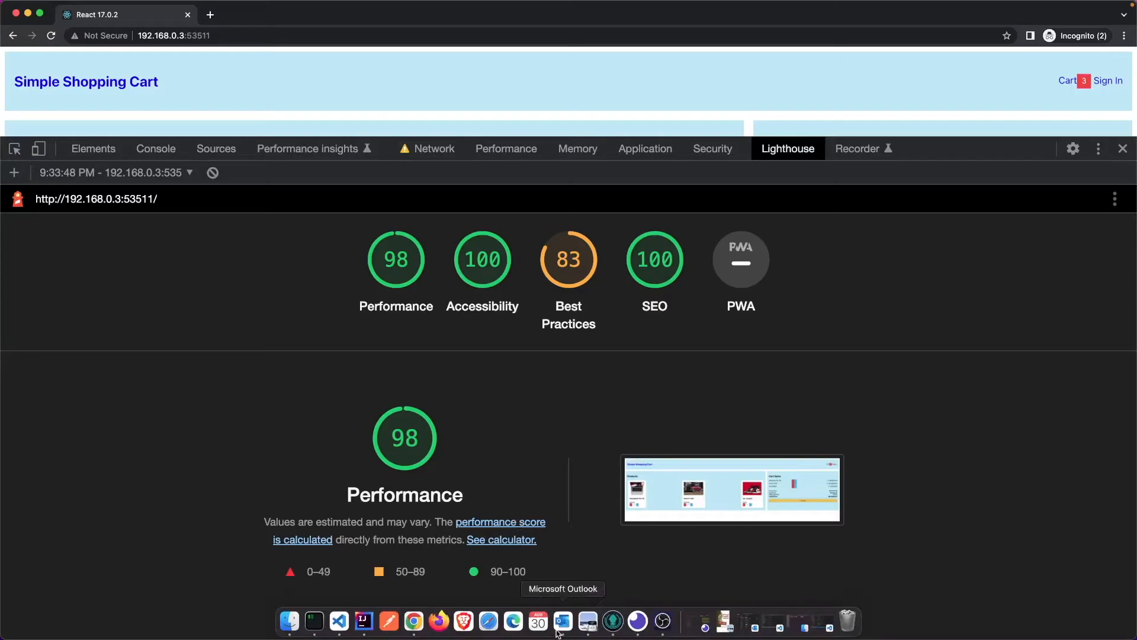
Bring the React 18.2 window forward and show its Lighthouse report.
right_click(414, 622)
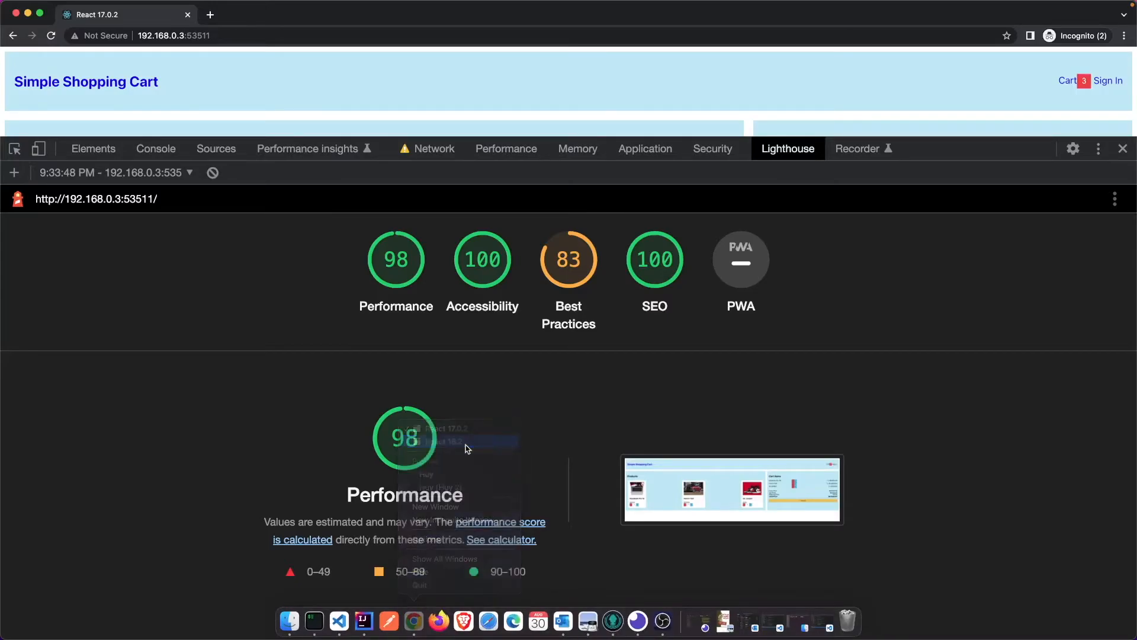
left_click(506, 149)
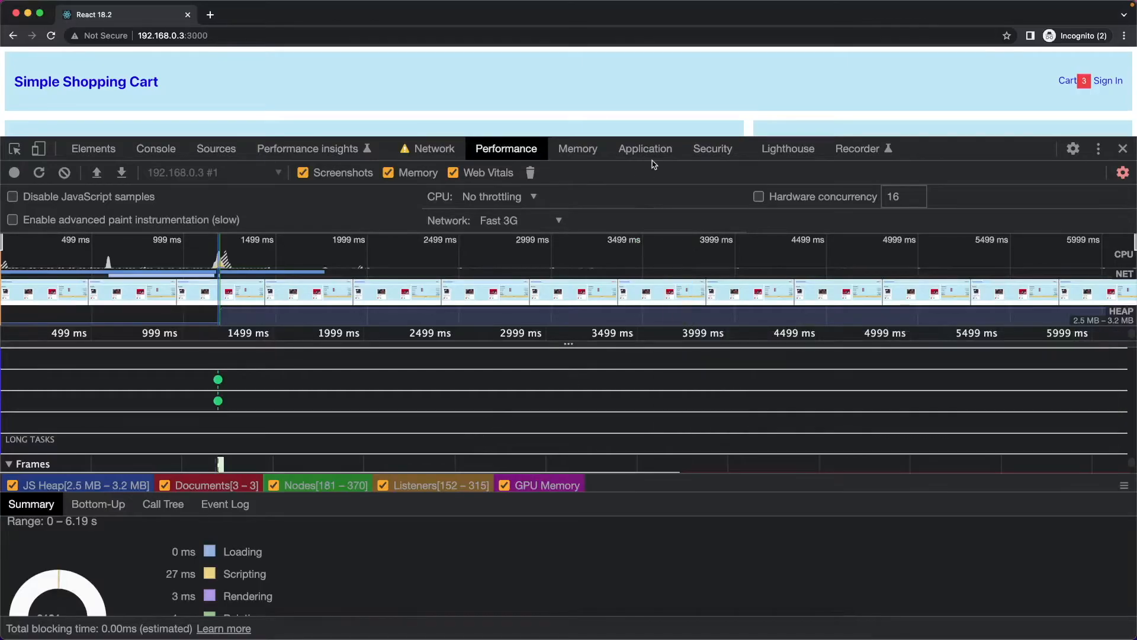
left_click(788, 150)
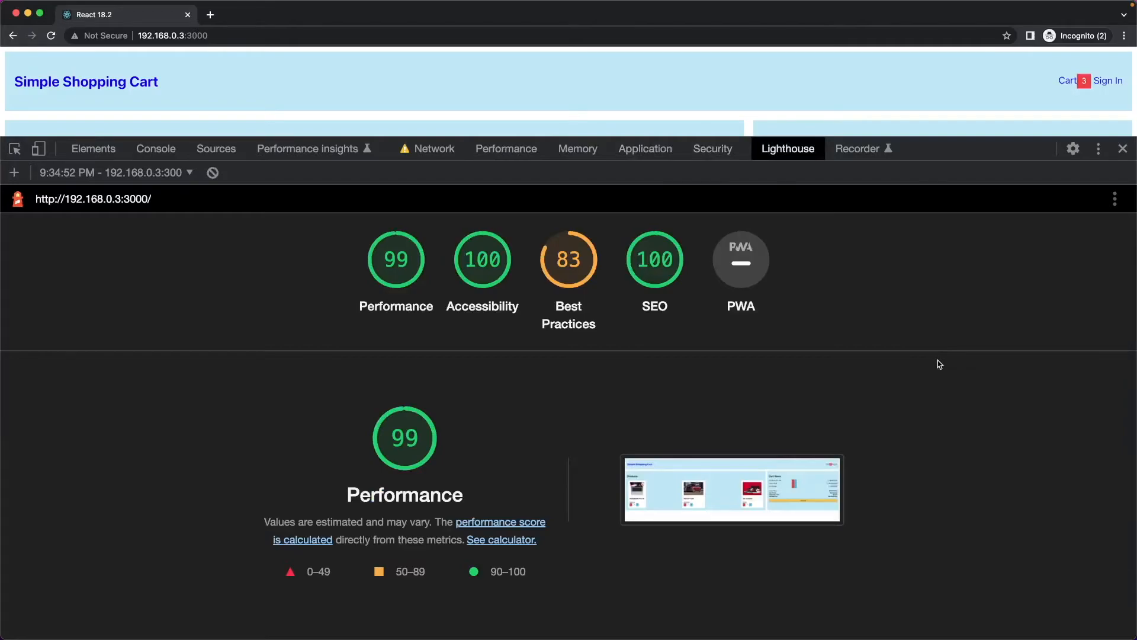
Scroll through the report: Performance 99, Accessibility 100, Best Practices 83, SEO 100.
scroll("down", 3)
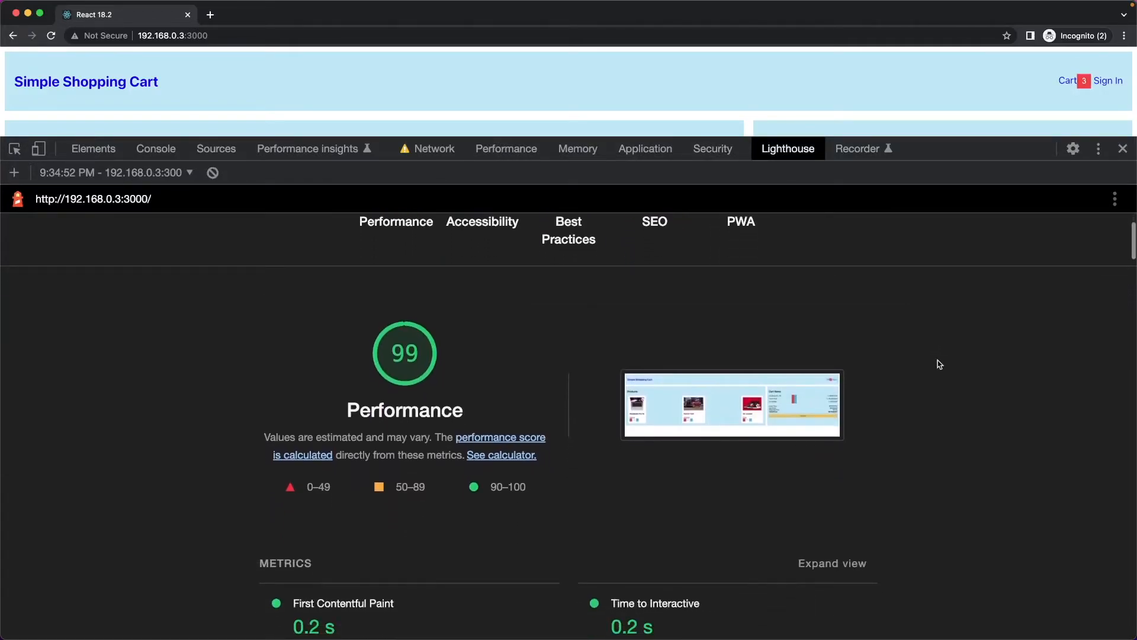
scroll("down", 3)
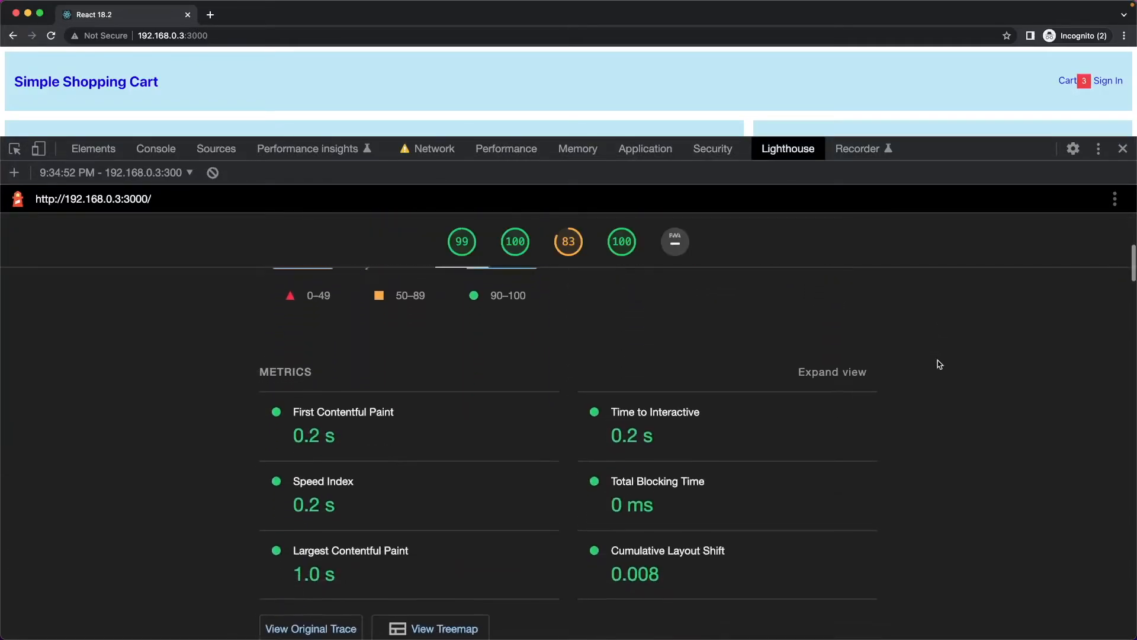
scroll("down", 3)
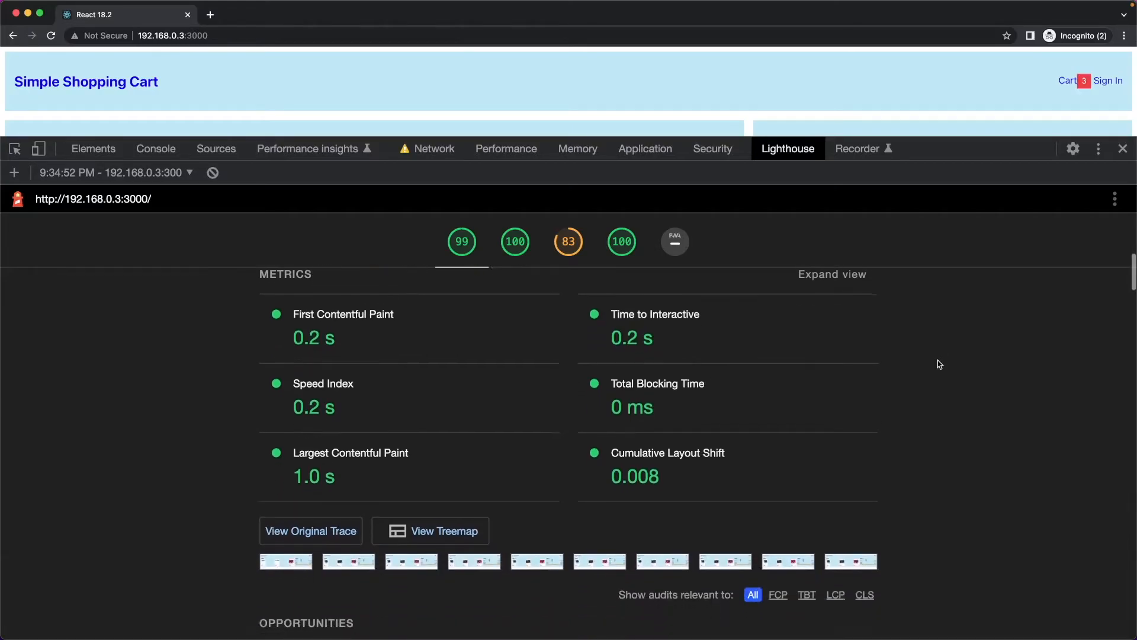
scroll("down", 3)
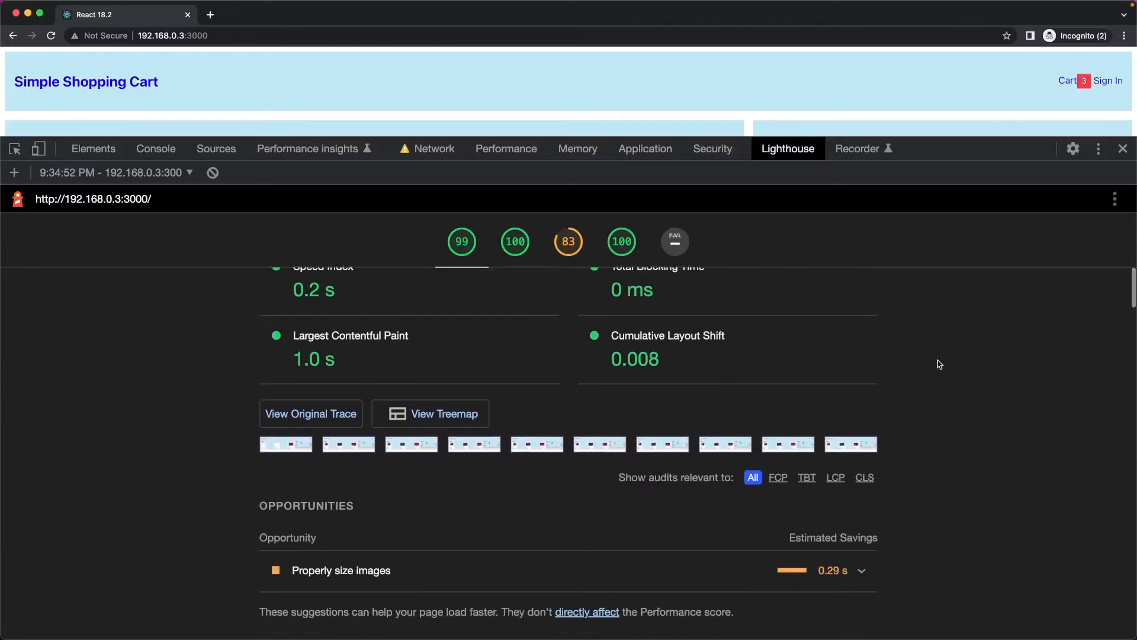
scroll("down", 3)
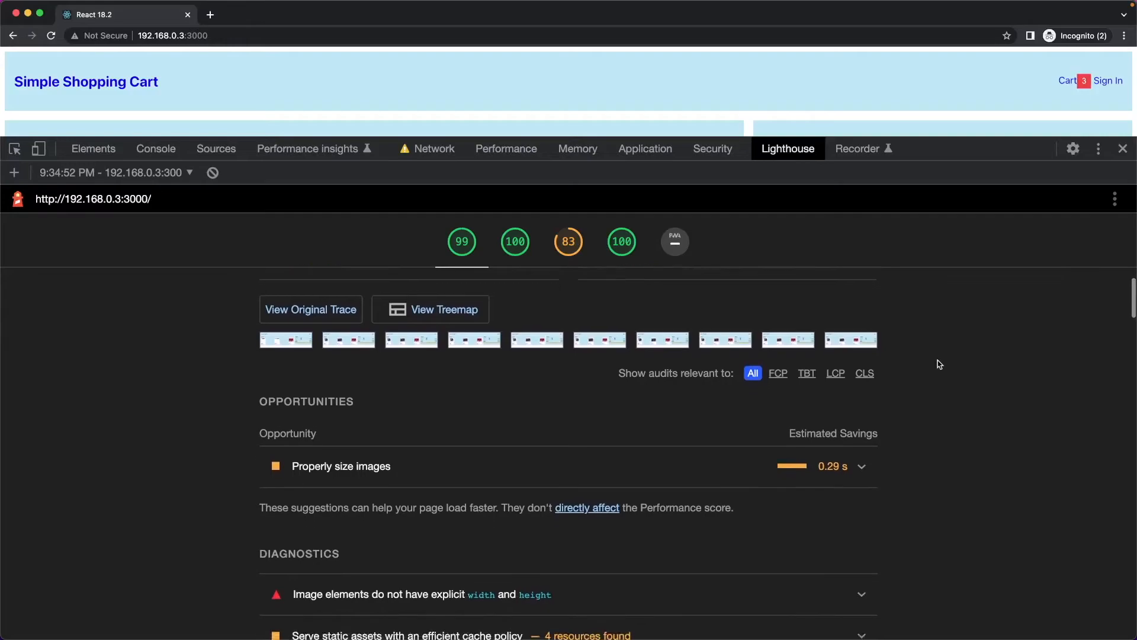
scroll("down", 3)
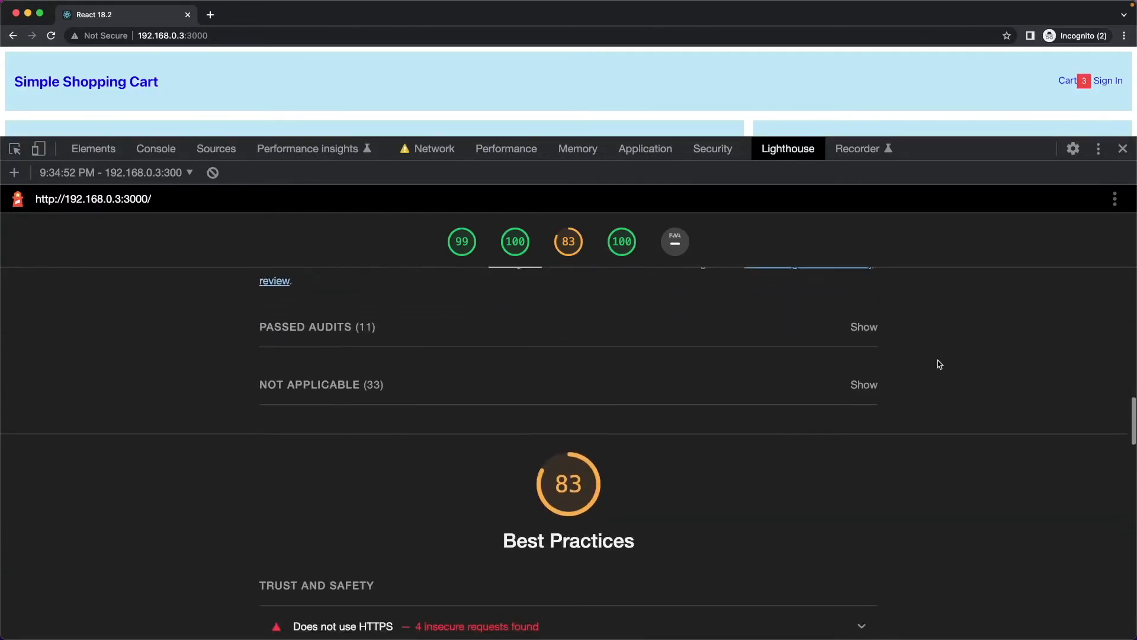
scroll("down", 3)
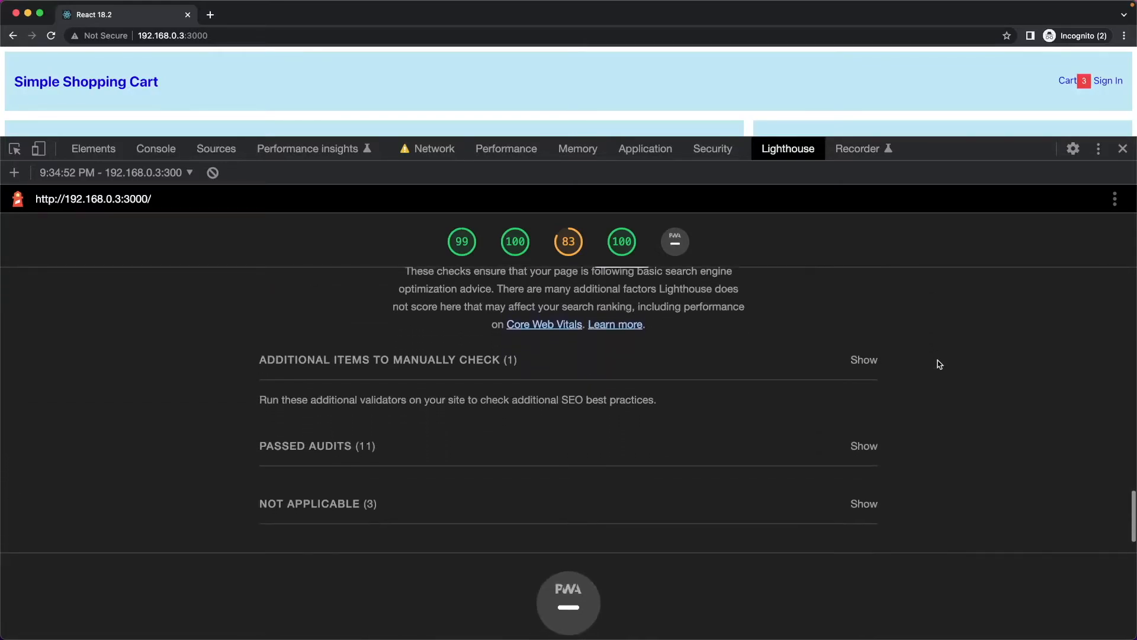
Jump between the PWA, Best Practices and Performance score sections.
left_click(674, 240)
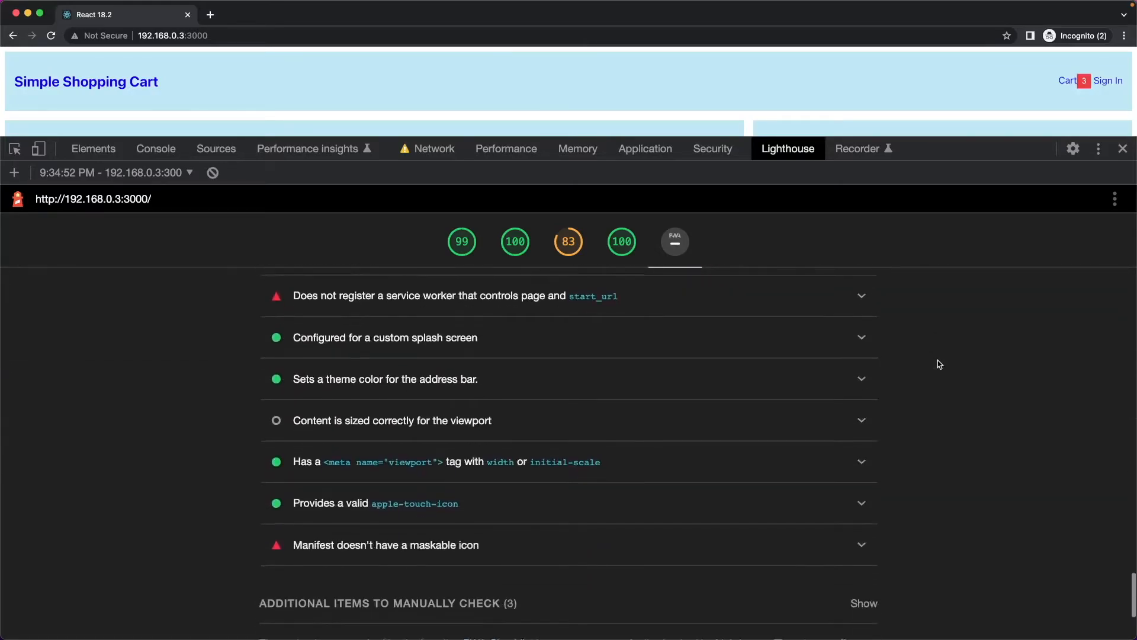
left_click(569, 240)
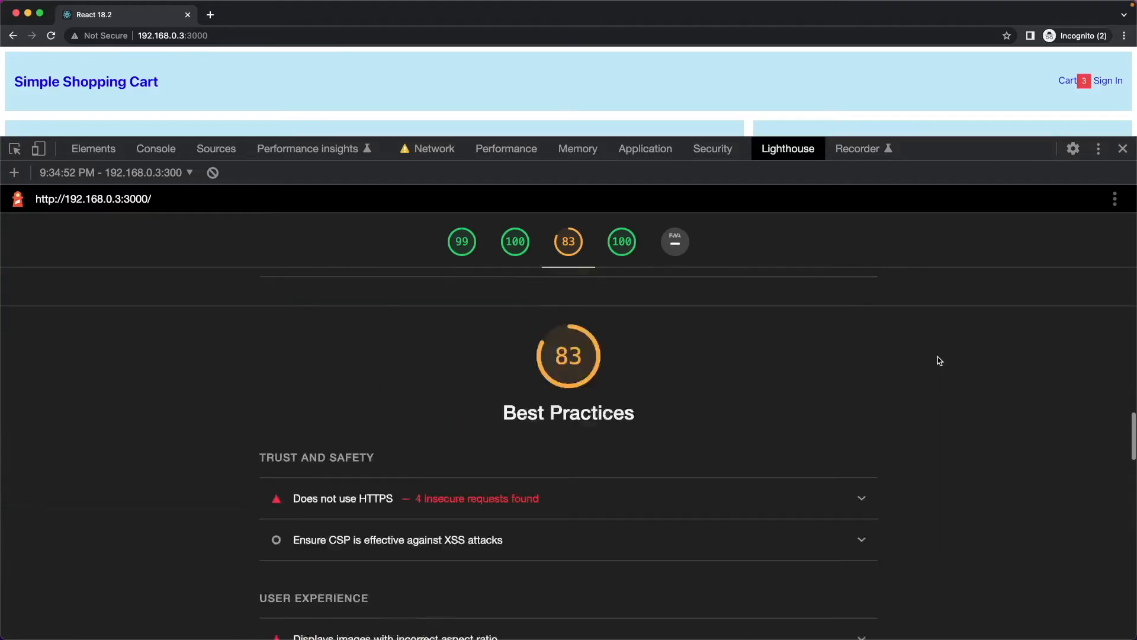
left_click(461, 242)
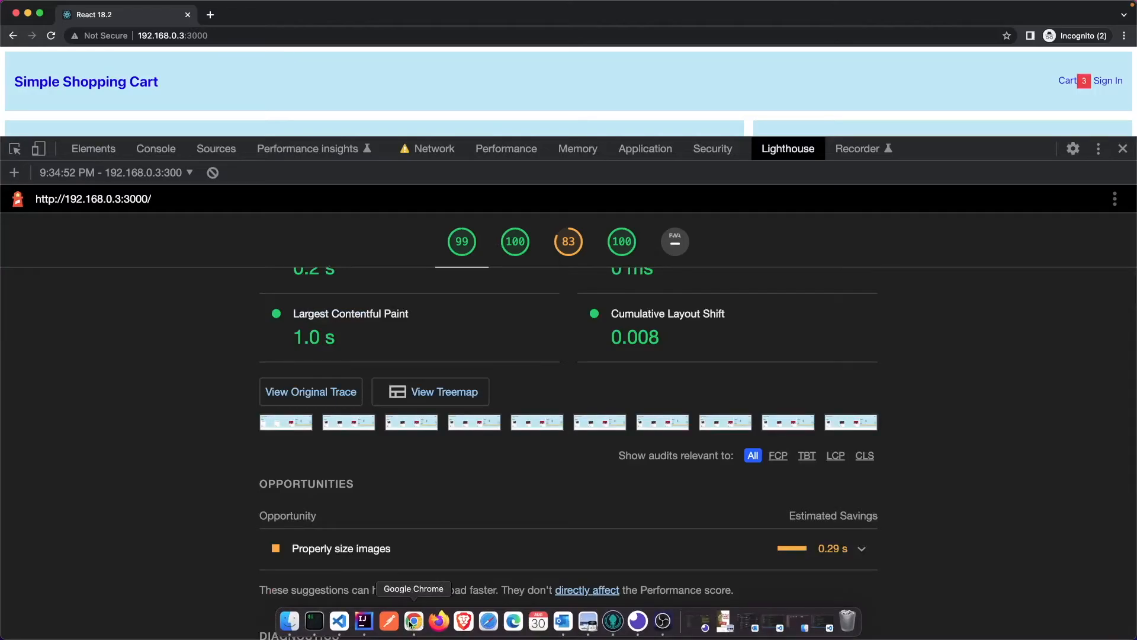
Switch to the React 17.0.2 window and run a fresh Lighthouse page-load audit.
right_click(413, 619)
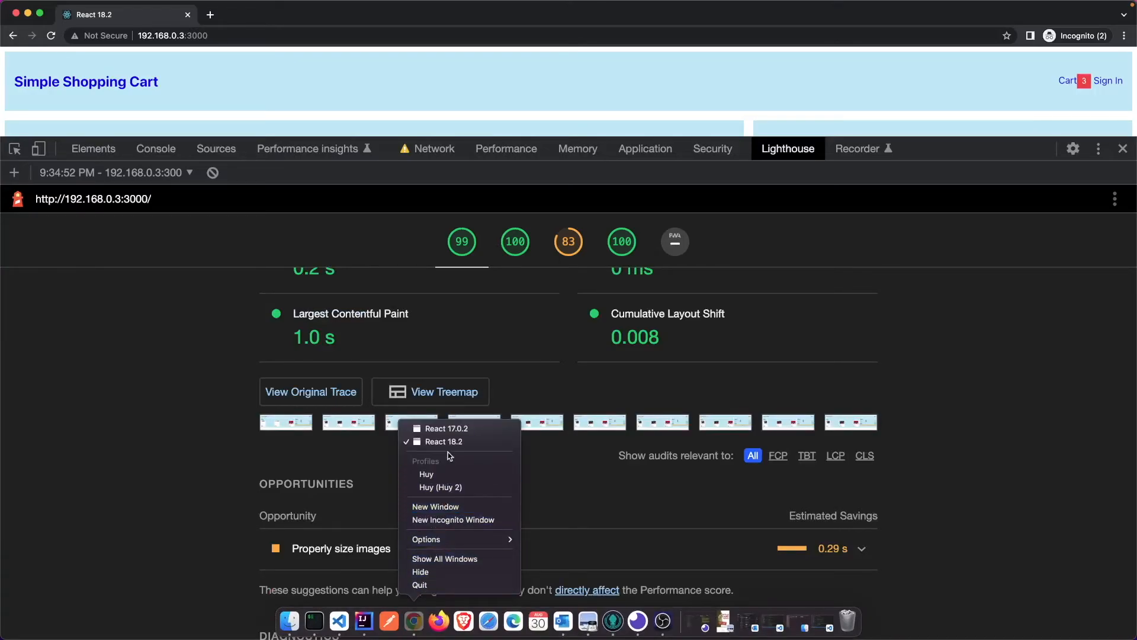
left_click(444, 428)
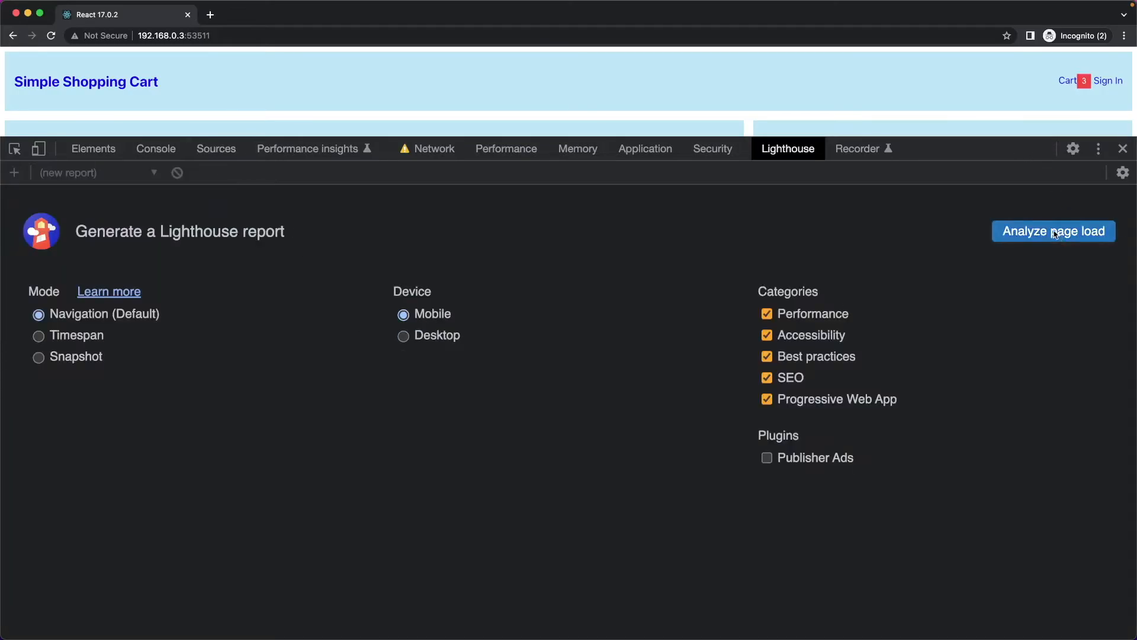
left_click(1053, 231)
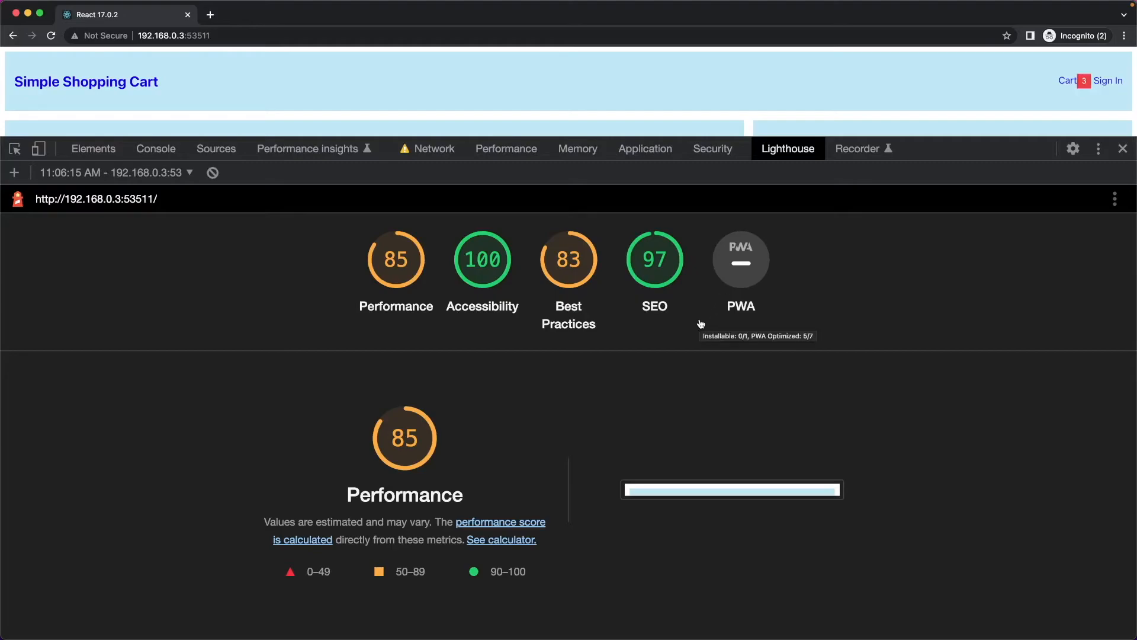
Scroll the new mobile report: Performance 85, Accessibility 100, Best Practices 83, SEO 97.
scroll("down", 3)
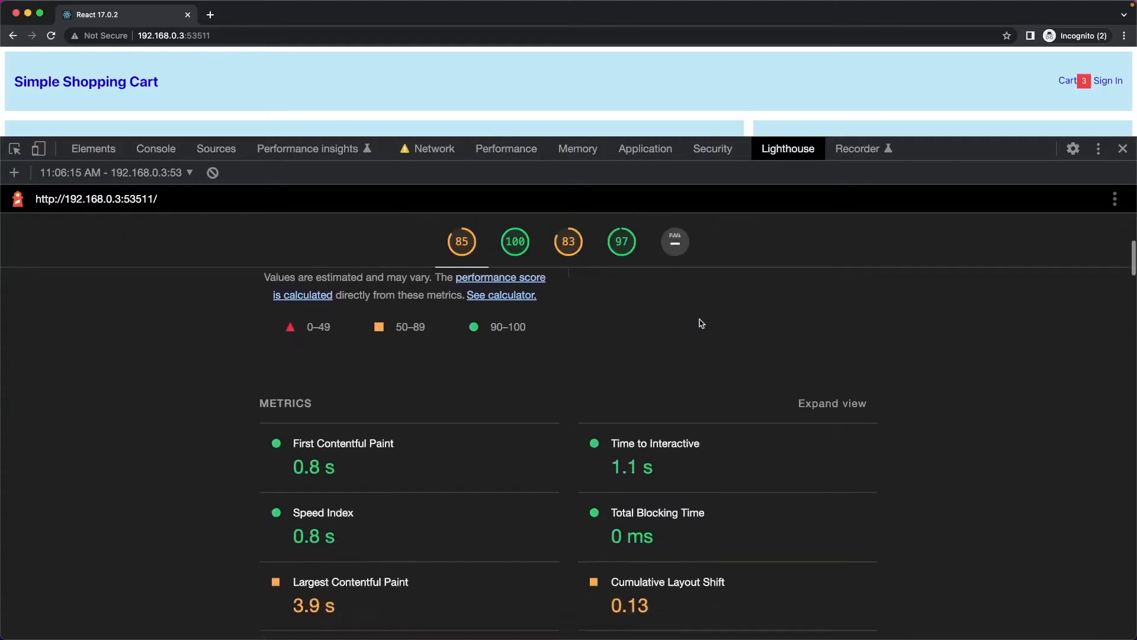
scroll("down", 3)
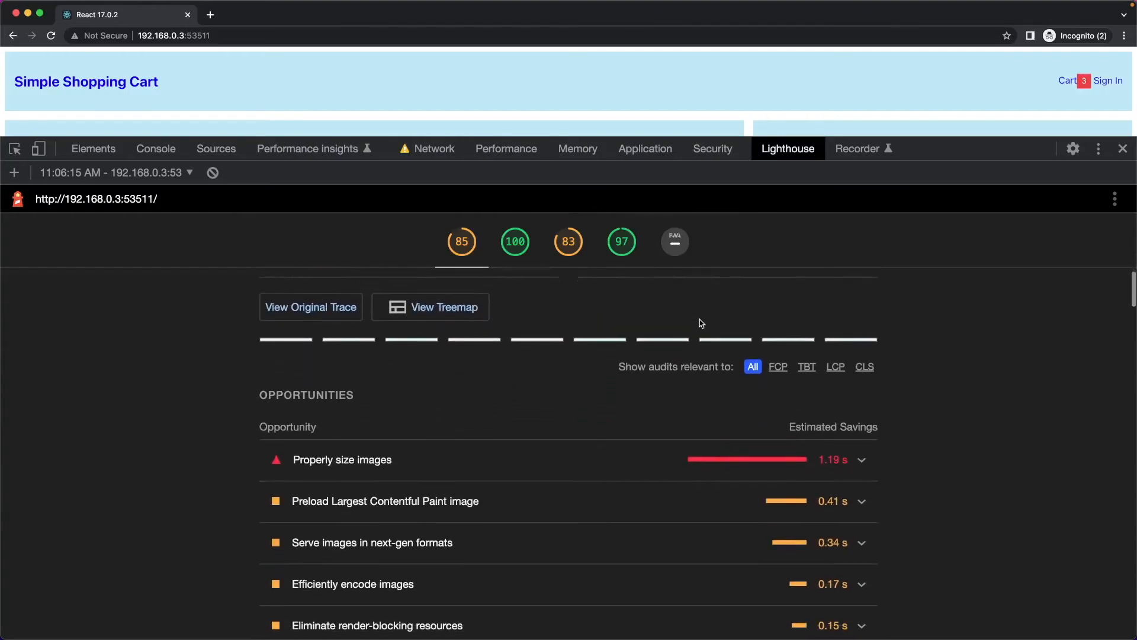
scroll("down", 3)
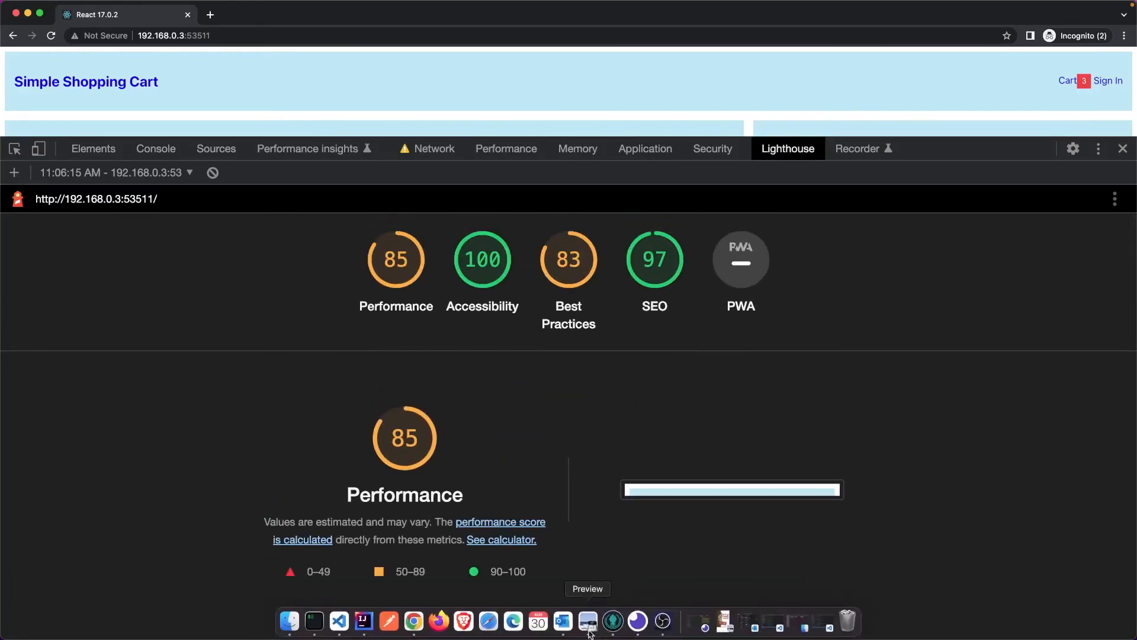
Run a mobile Lighthouse audit on the React 18.2 app and review its Best Practices section.
right_click(414, 622)
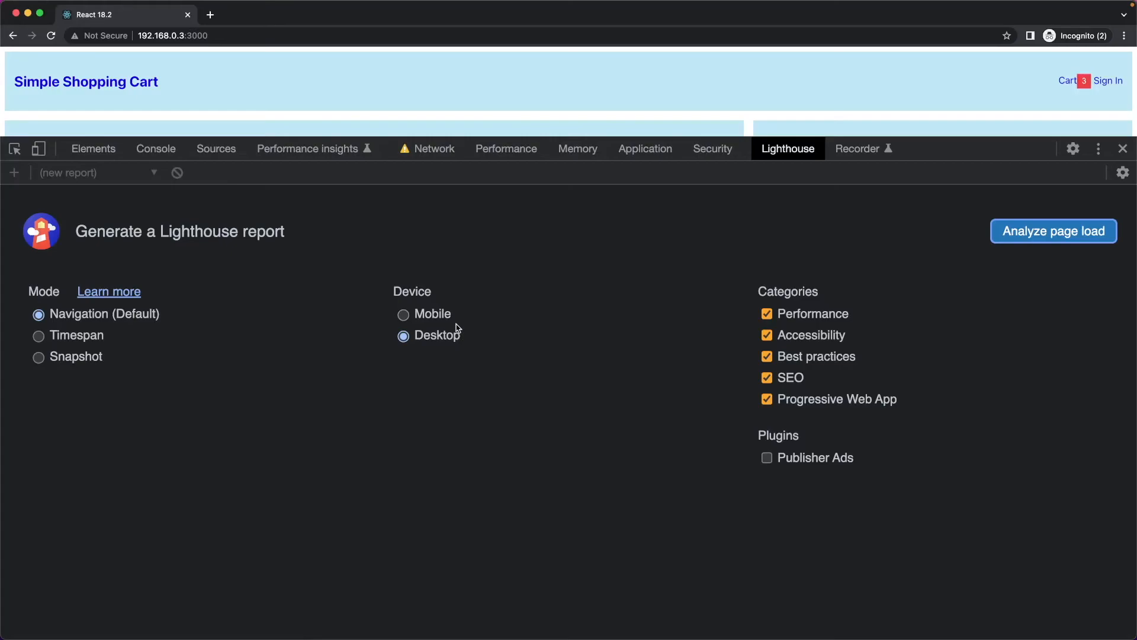
left_click(402, 313)
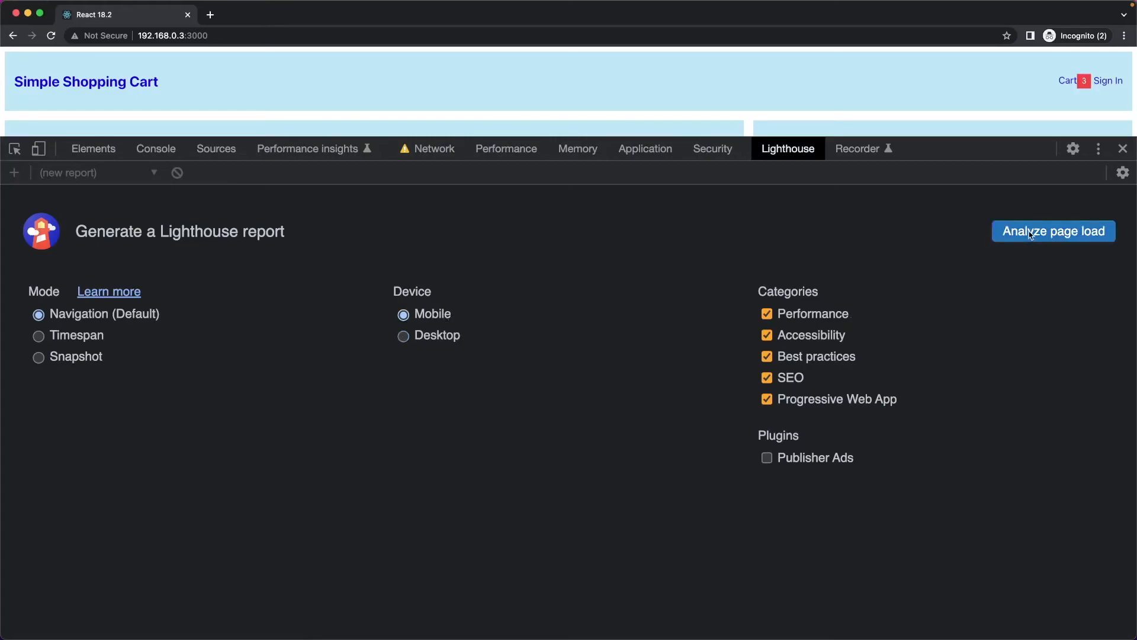
left_click(1052, 231)
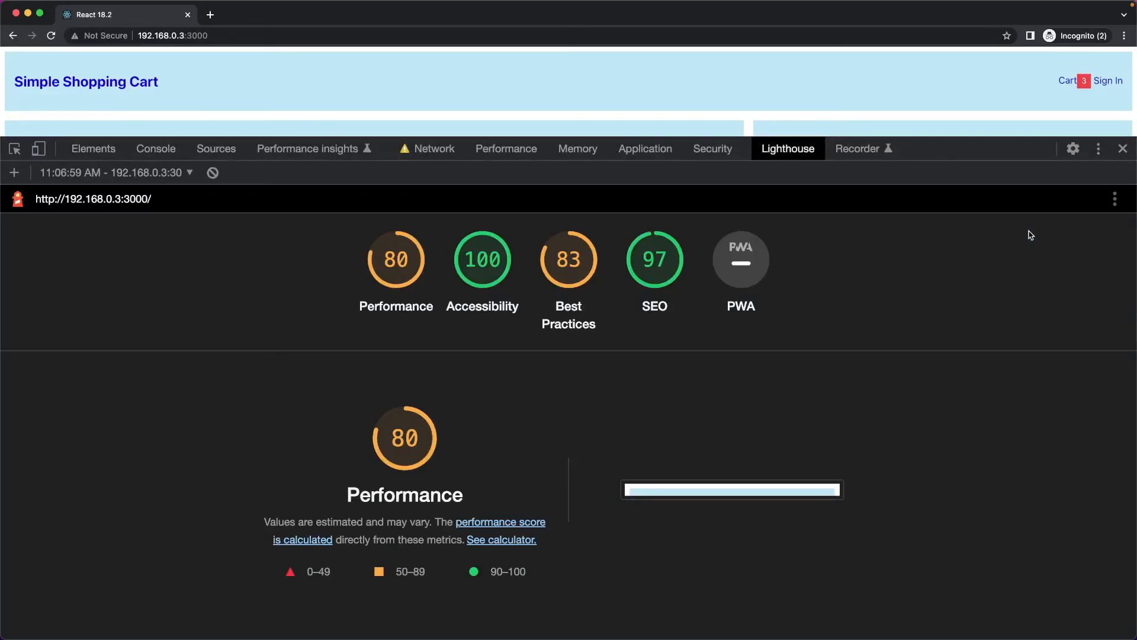
mouse_move(832, 377)
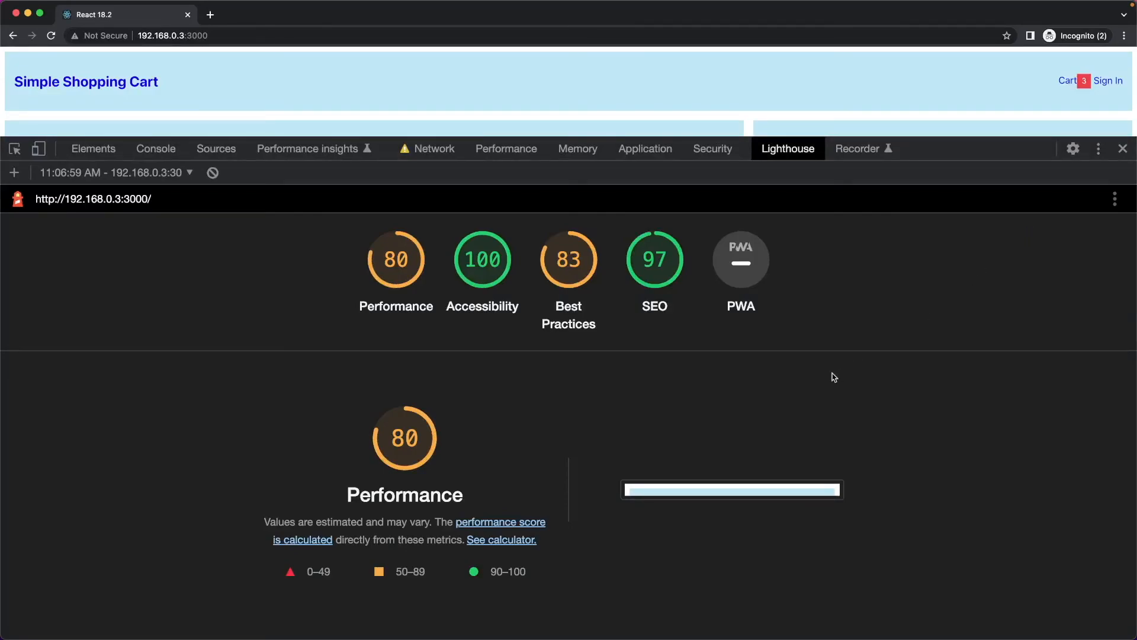
scroll("down", 3)
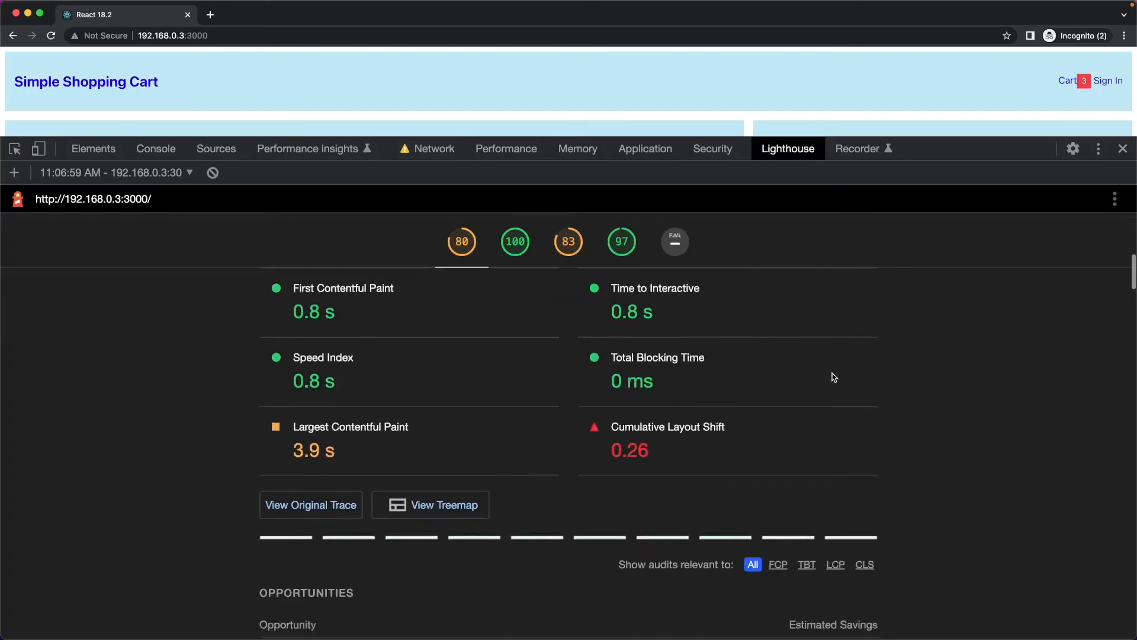
scroll("down", 3)
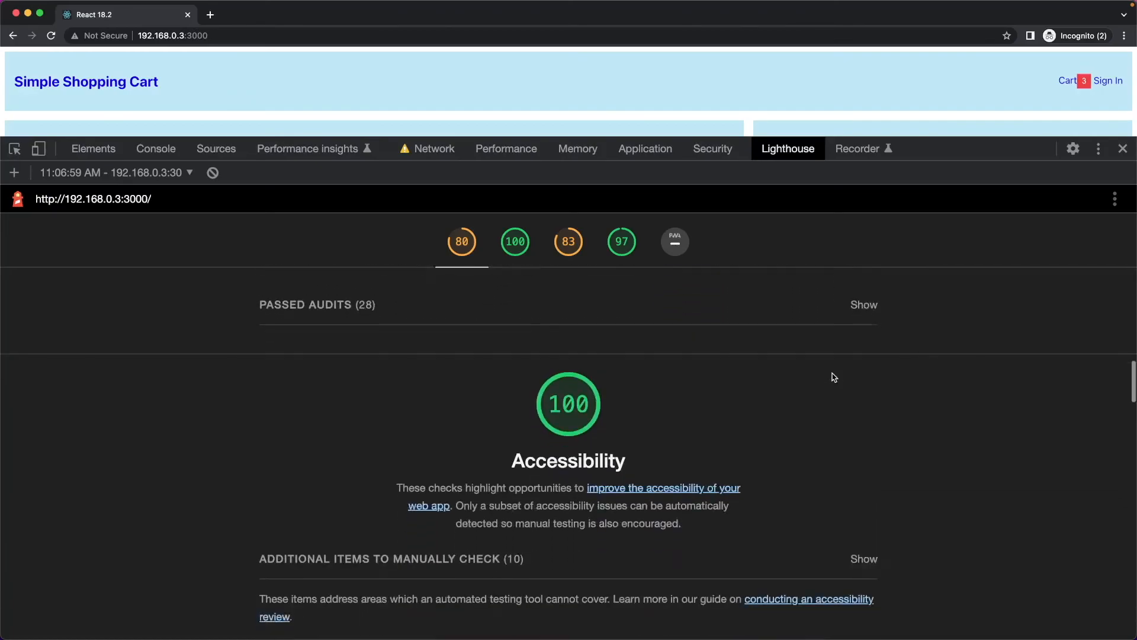
left_click(515, 240)
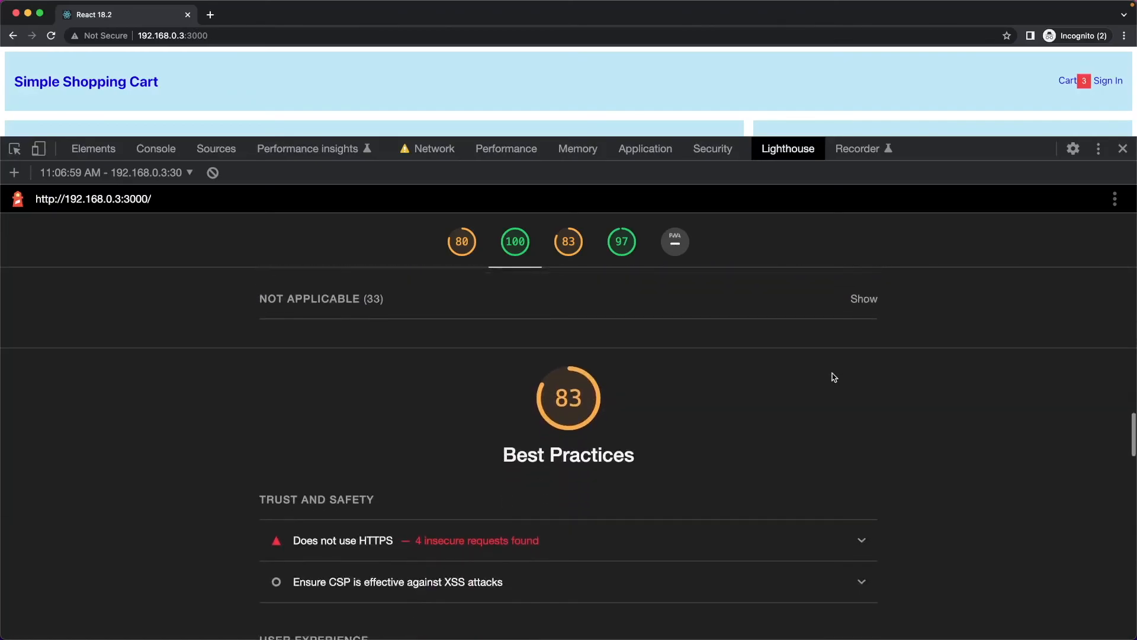